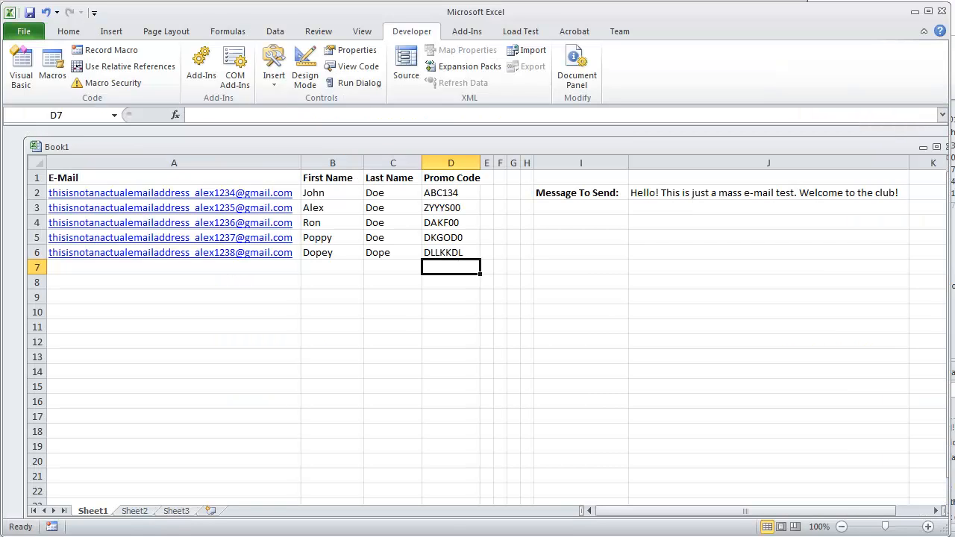
Review the J2 message and row data, then insert the replace_name_here placeholder after Hello
{"action": "left_click", "coordinate": [762, 192]}
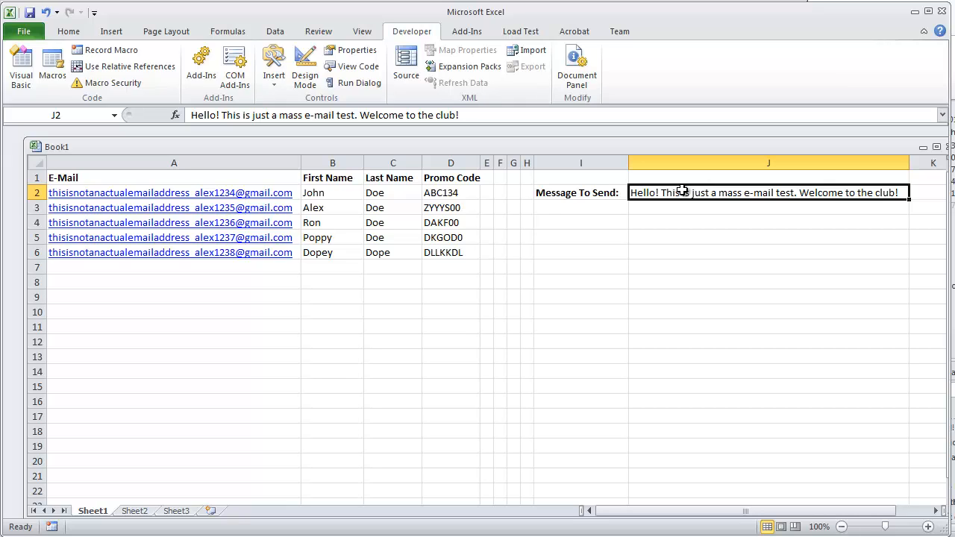
{"action": "left_click", "coordinate": [331, 192]}
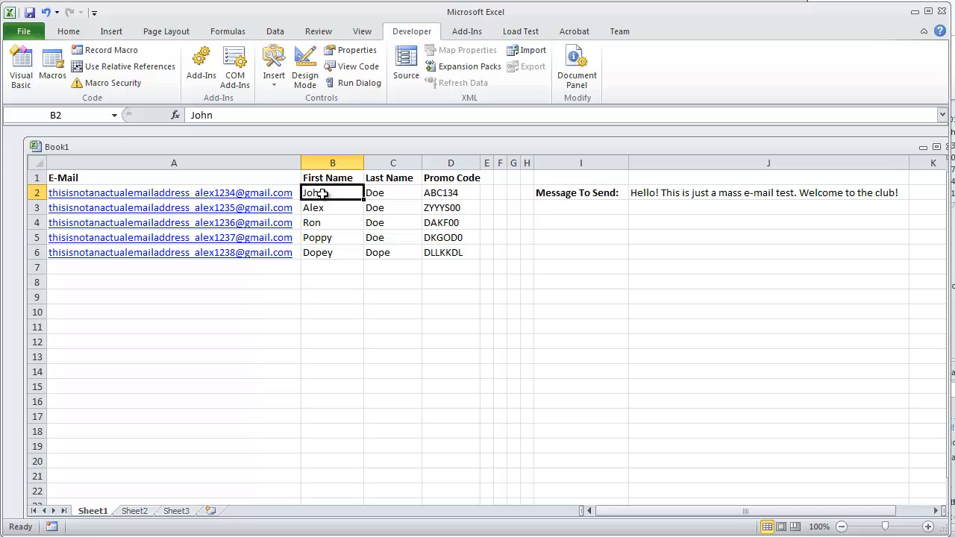
{"action": "left_click", "coordinate": [451, 193]}
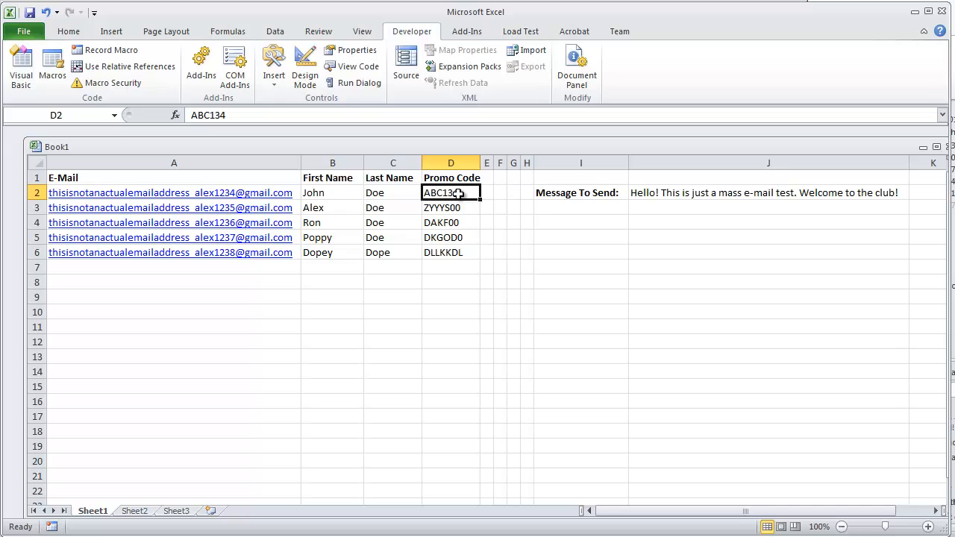
{"action": "left_click", "coordinate": [451, 162]}
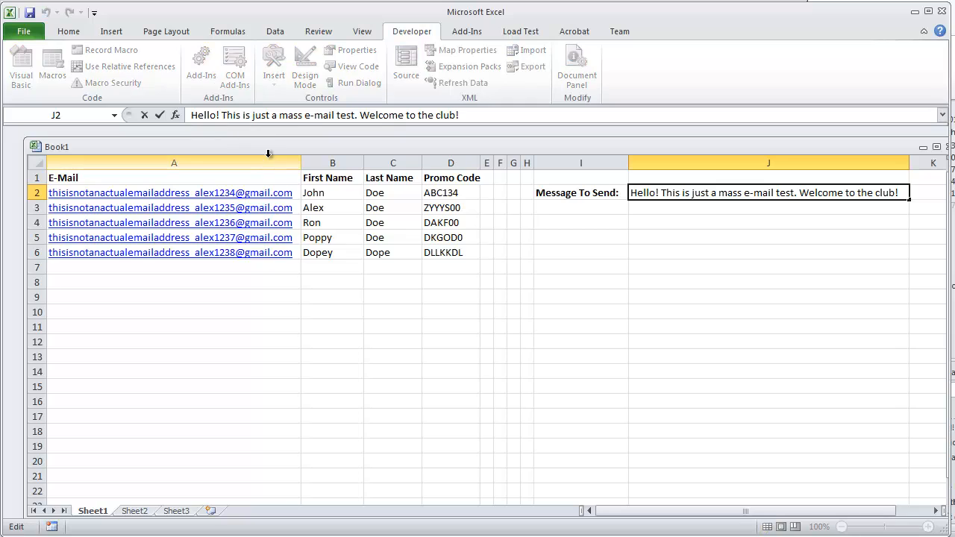
{"action": "type", "text": "\" \""}
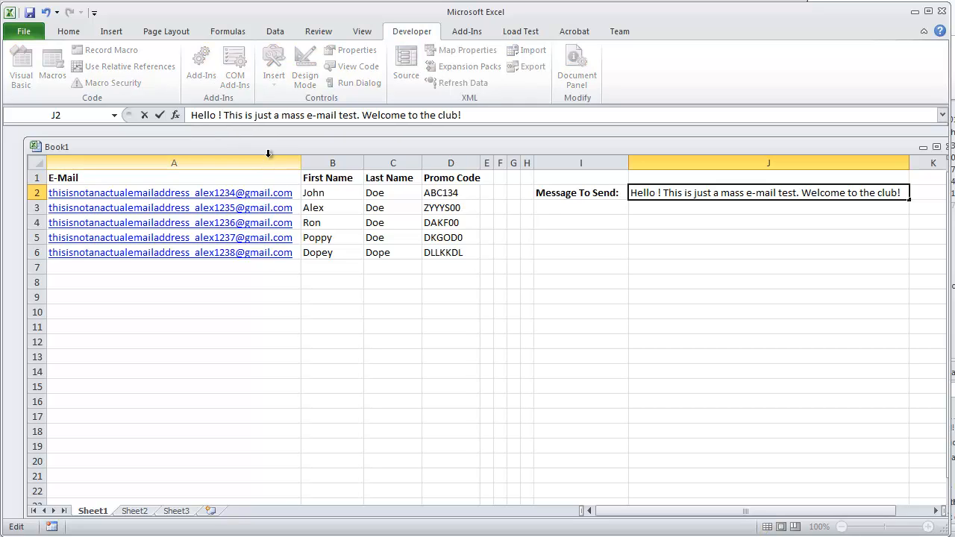
{"action": "type", "text": "replace_name_here"}
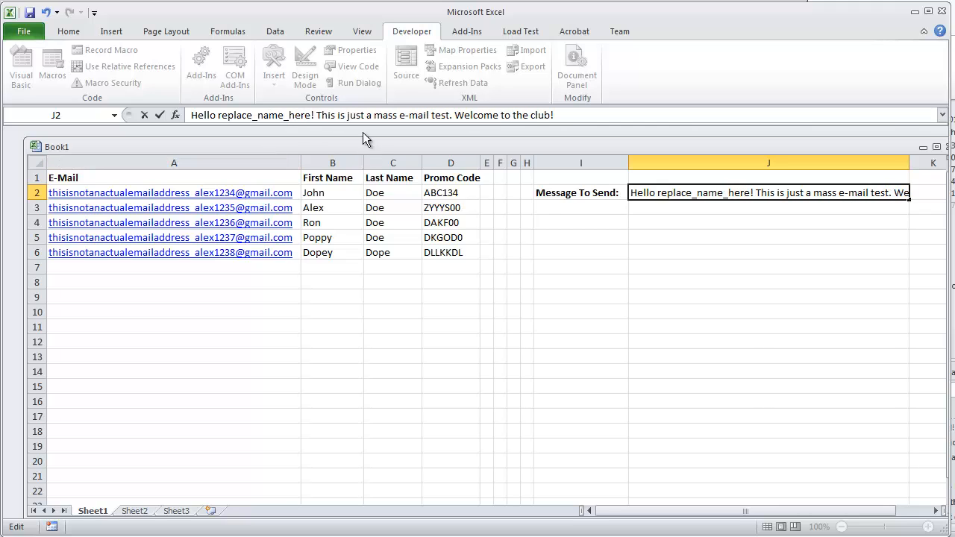
{"action": "mouse_move", "coordinate": [615, 115]}
{"action": "type", "text": " Your"}
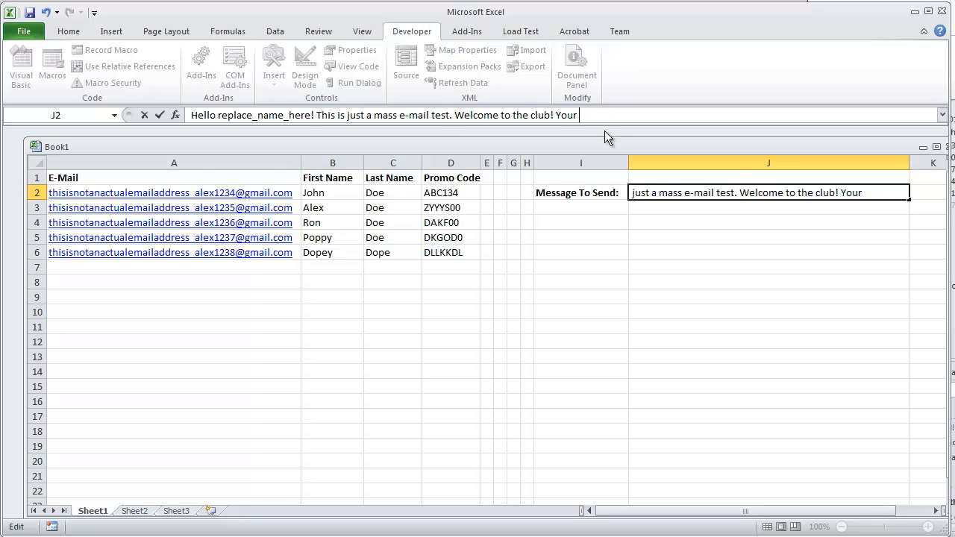
Append 'Your promotional code is: promo_code_replace.' to the J2 message and confirm it
{"action": "type", "text": "promotional code is:"}
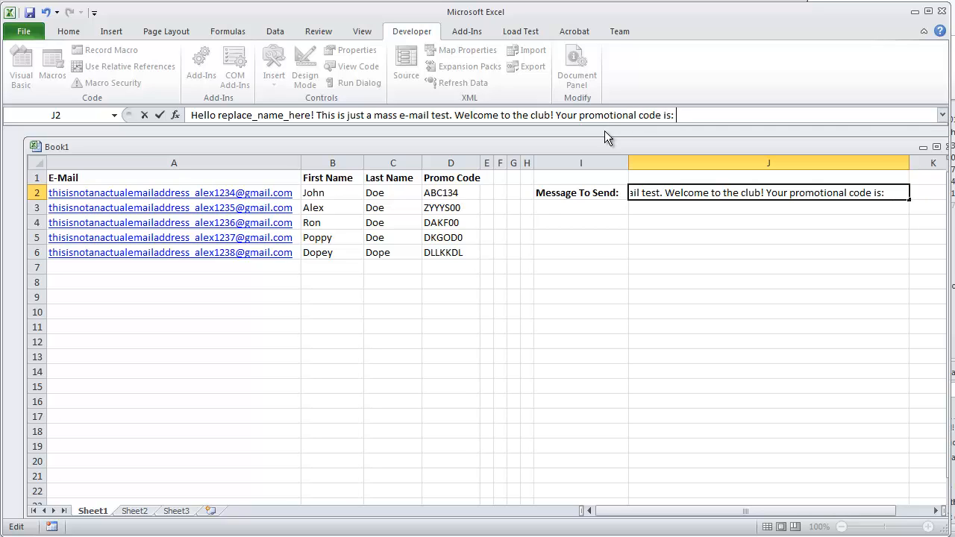
{"action": "type", "text": "promo"}
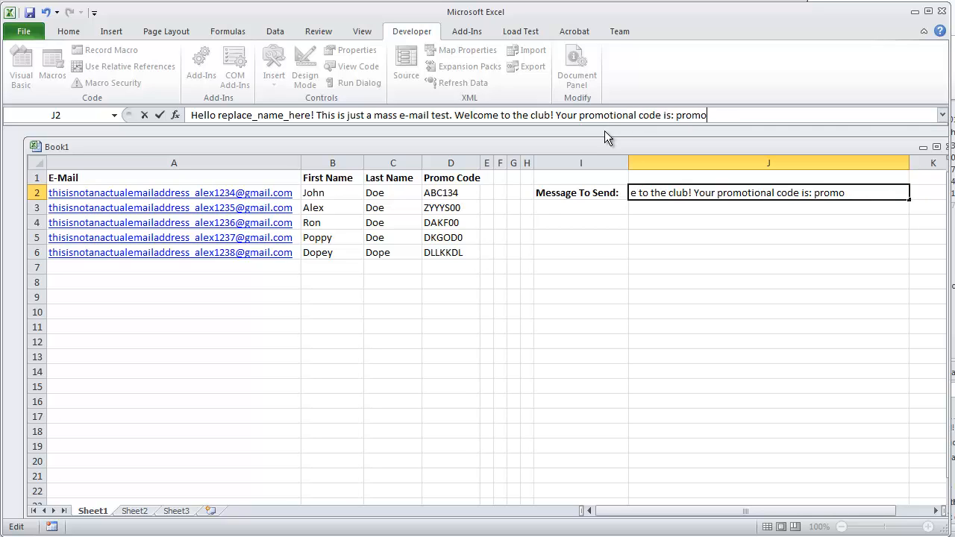
{"action": "type", "text": "_code_replac"}
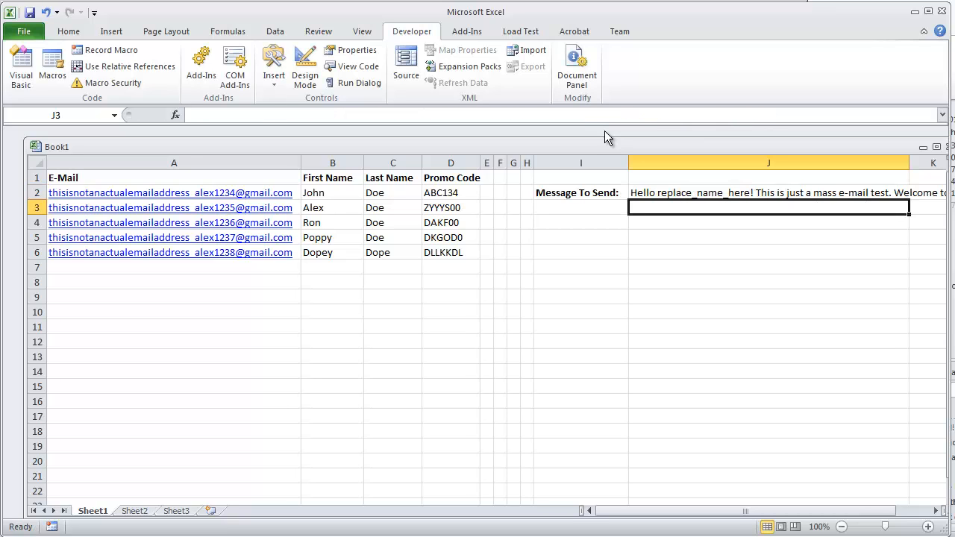
{"action": "left_click", "coordinate": [769, 192]}
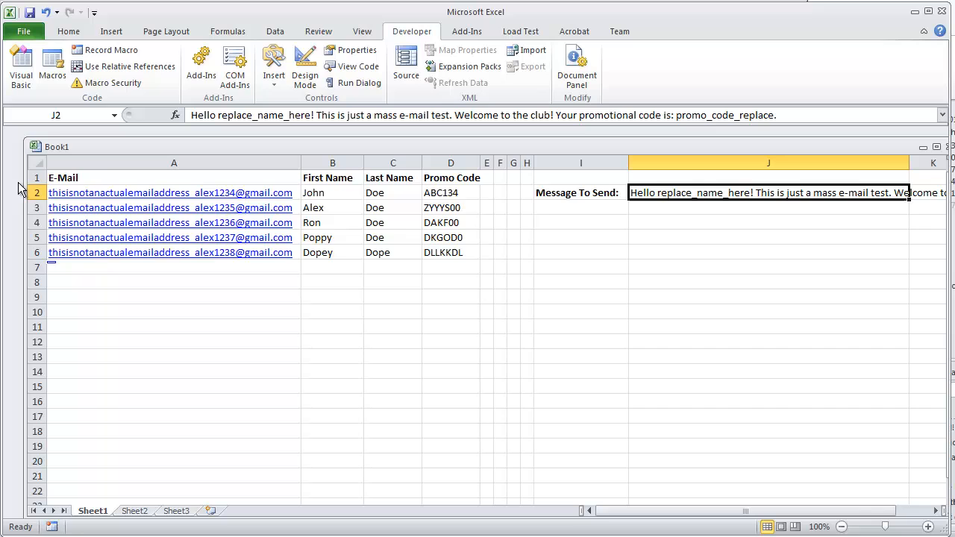
Enable Wrap text on cell J2 via Format Cells > Alignment so the full message is readable
{"action": "right_click", "coordinate": [686, 209]}
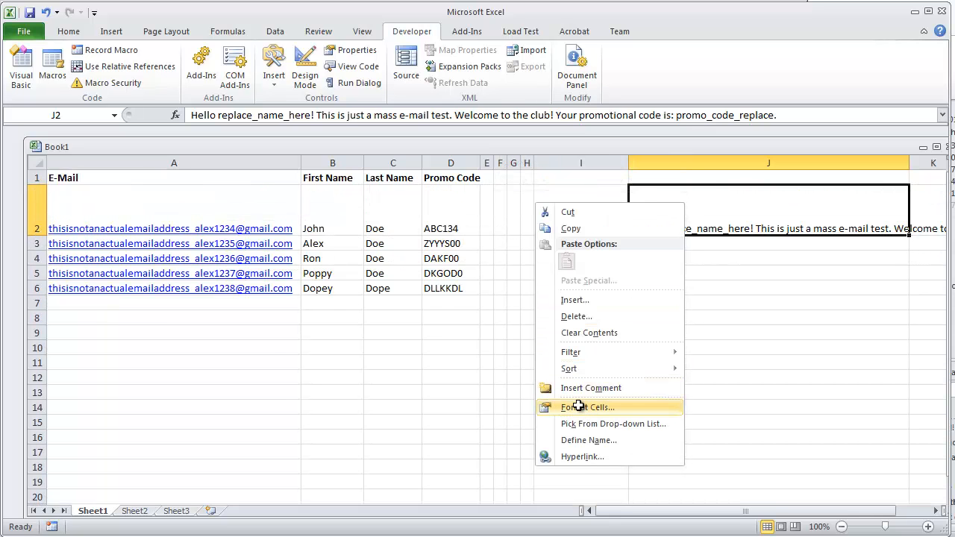
{"action": "left_click", "coordinate": [587, 406]}
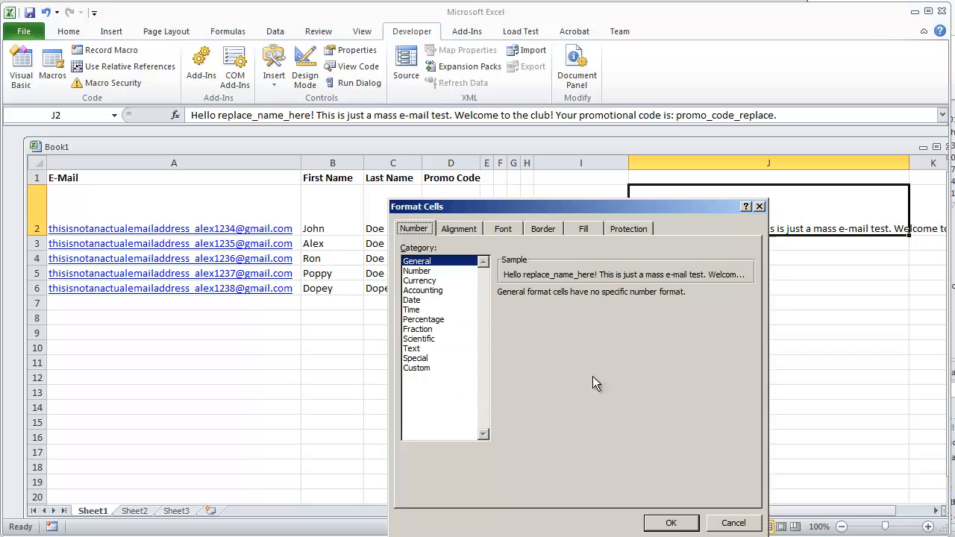
{"action": "left_click", "coordinate": [458, 228]}
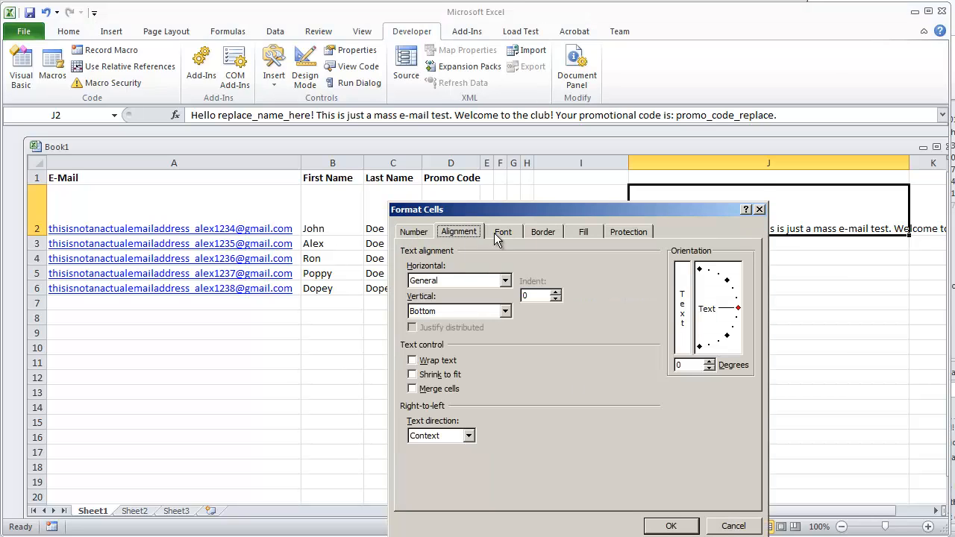
{"action": "left_click", "coordinate": [412, 360]}
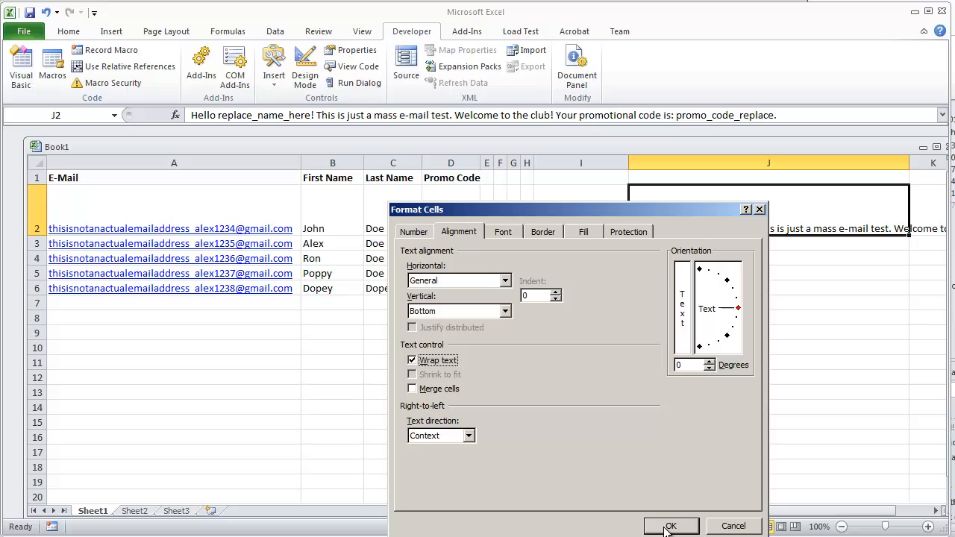
{"action": "left_click", "coordinate": [670, 526]}
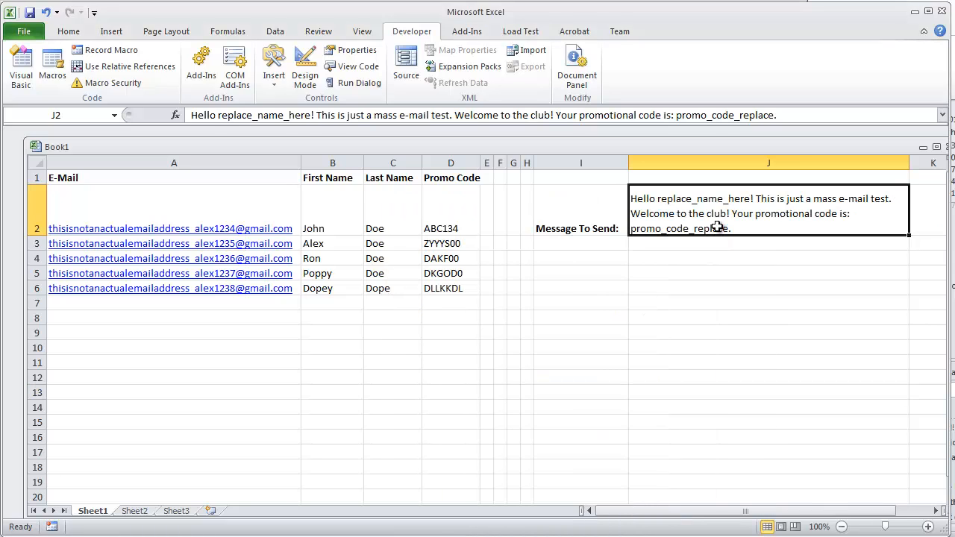
{"action": "left_click", "coordinate": [170, 206]}
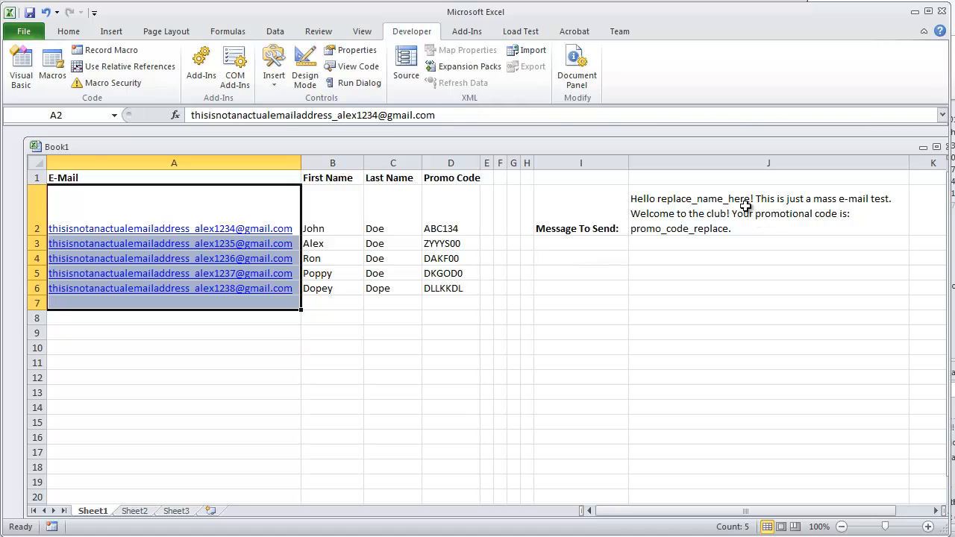
{"action": "left_click", "coordinate": [769, 212]}
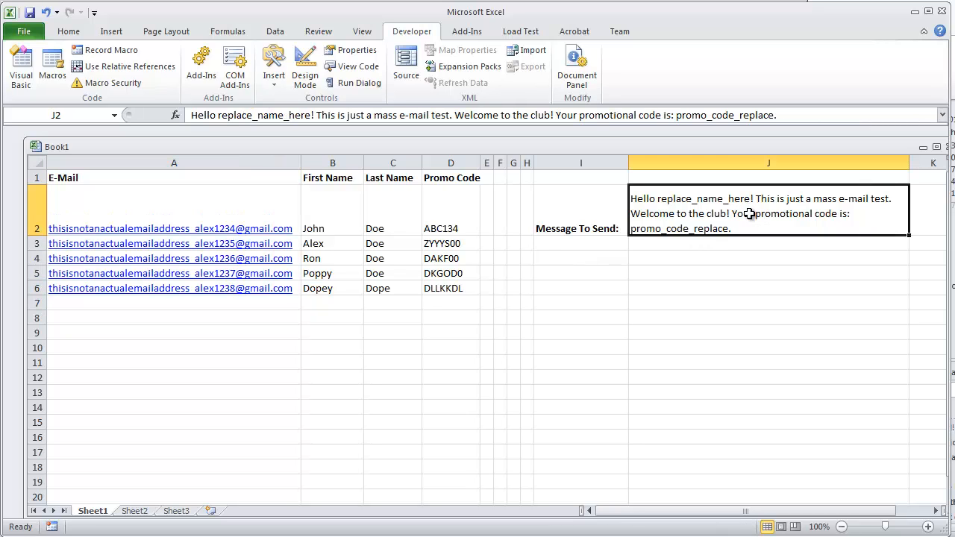
{"action": "mouse_move", "coordinate": [678, 200]}
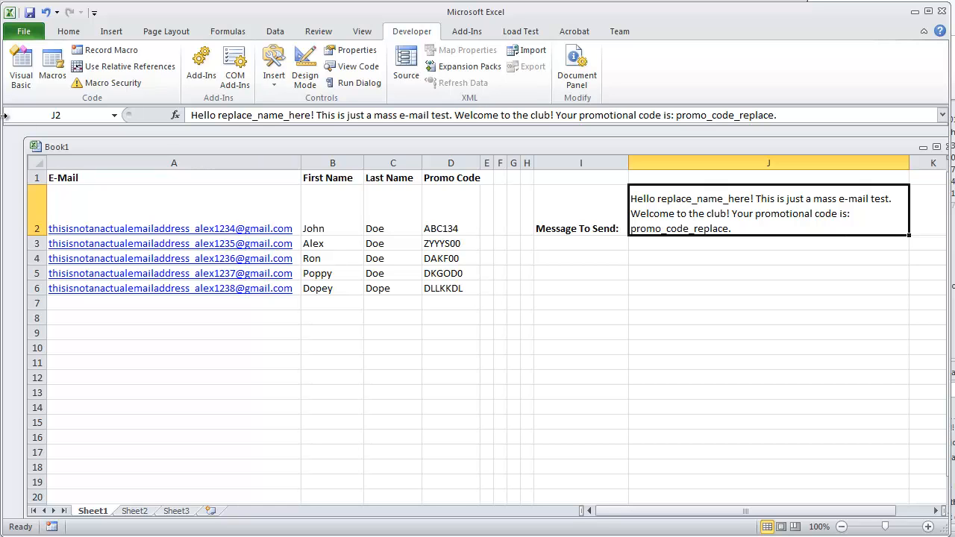
Edit the SendMassEmail macro and remove the Sheet1.Range("J2") body argument from the SendEmail call
{"action": "left_click", "coordinate": [51, 68]}
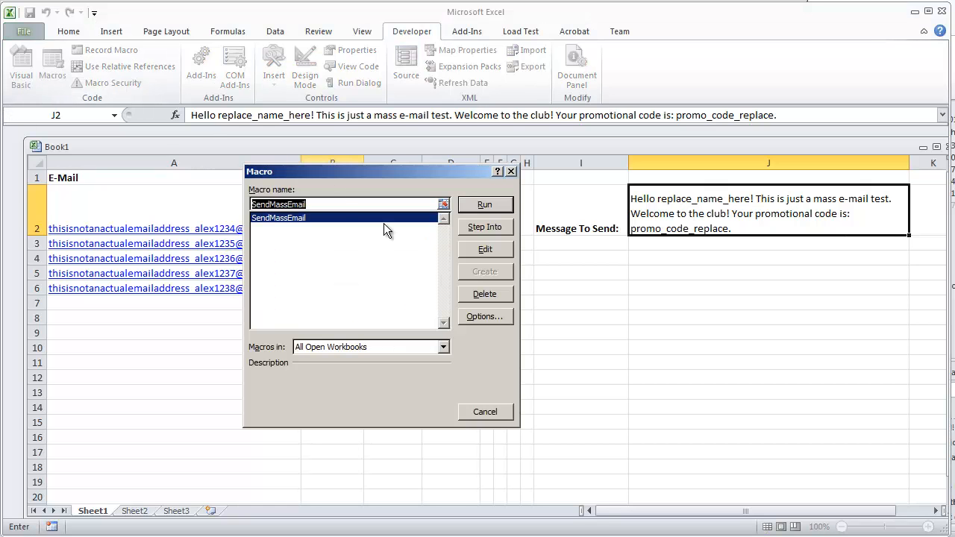
{"action": "left_click", "coordinate": [484, 248]}
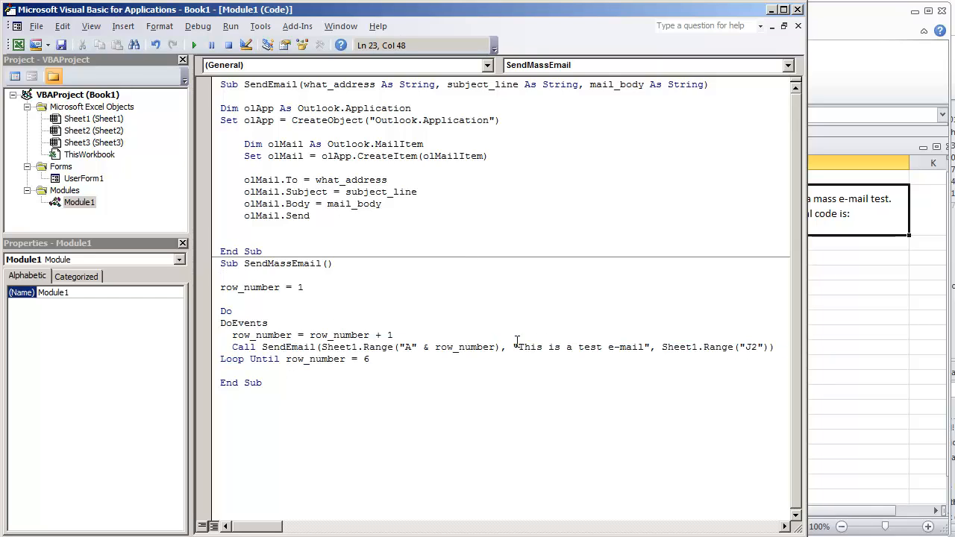
{"action": "left_click_drag", "start_coordinate": [513, 347], "coordinate": [649, 347]}
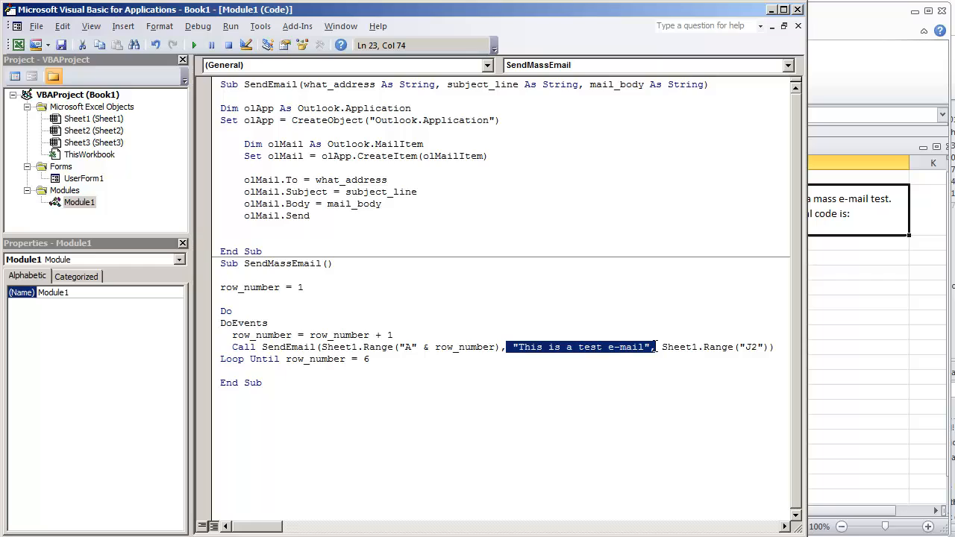
{"action": "left_click", "coordinate": [656, 346]}
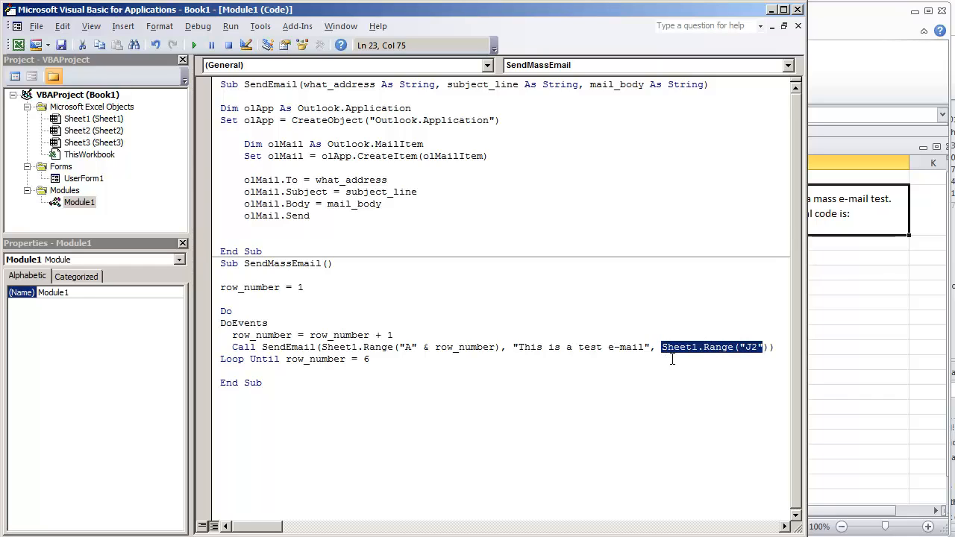
{"action": "key", "text": "Delete"}
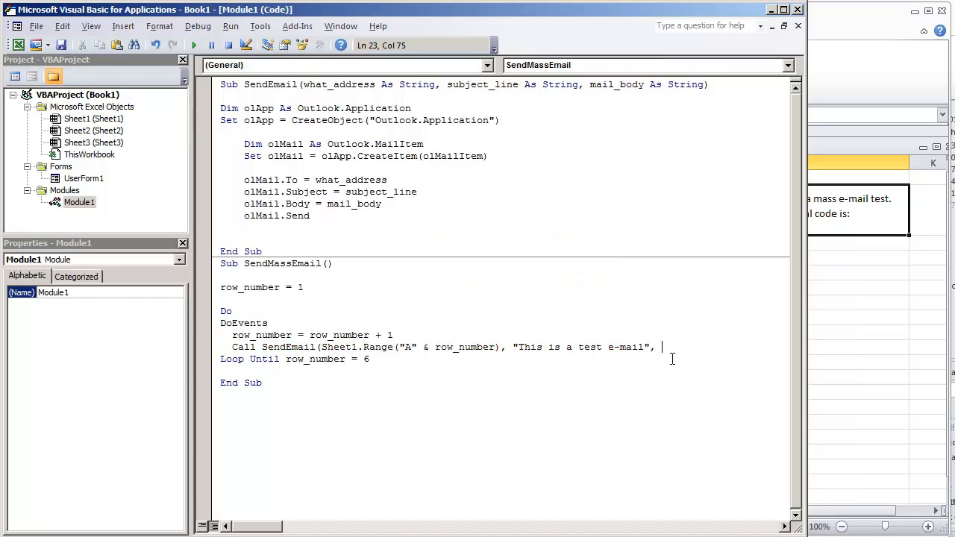
Pass mail_body_message as the body and add mail_body_message = Sheet1.Range("J2")
{"action": "type", "text": "mail_body_message)"}
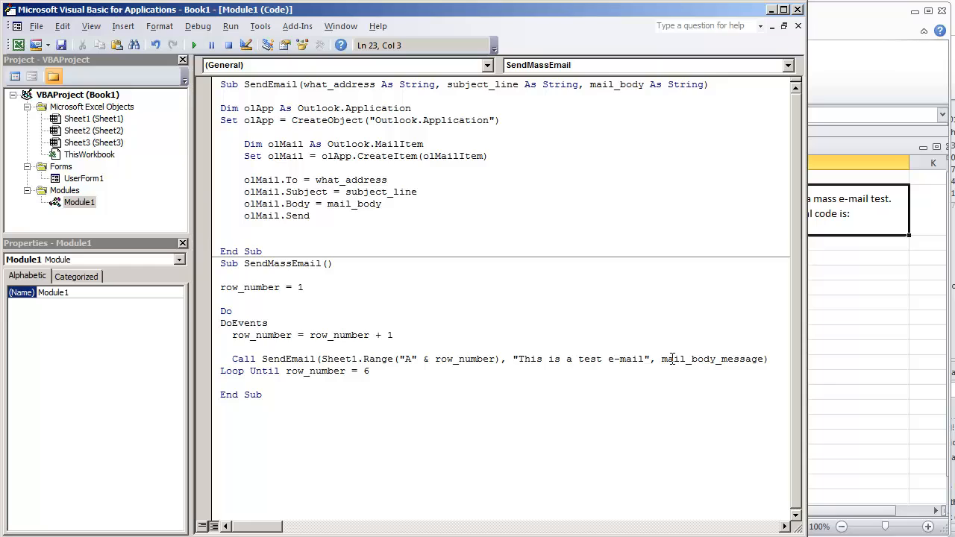
{"action": "type", "text": "mail_body_"}
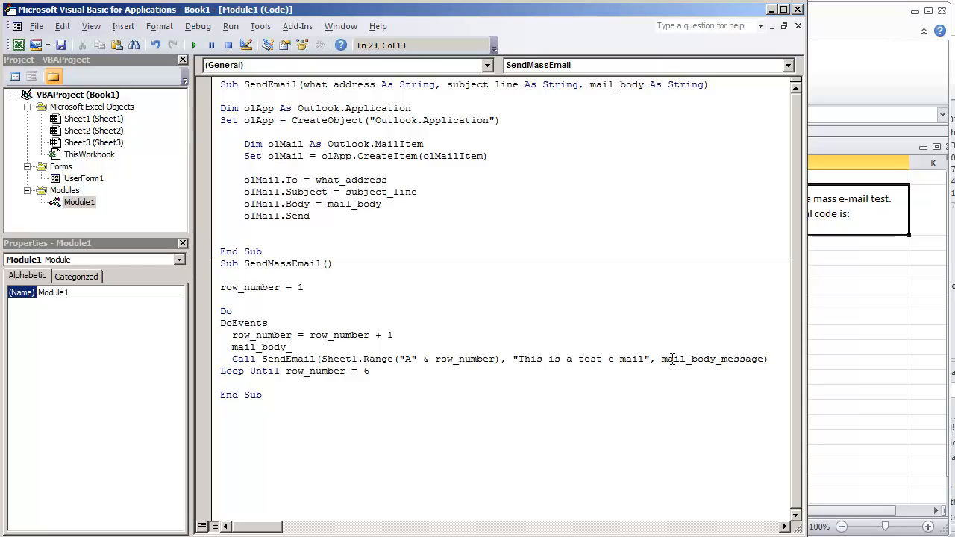
{"action": "type", "text": "message = Sheet1.Range(\"J2\""}
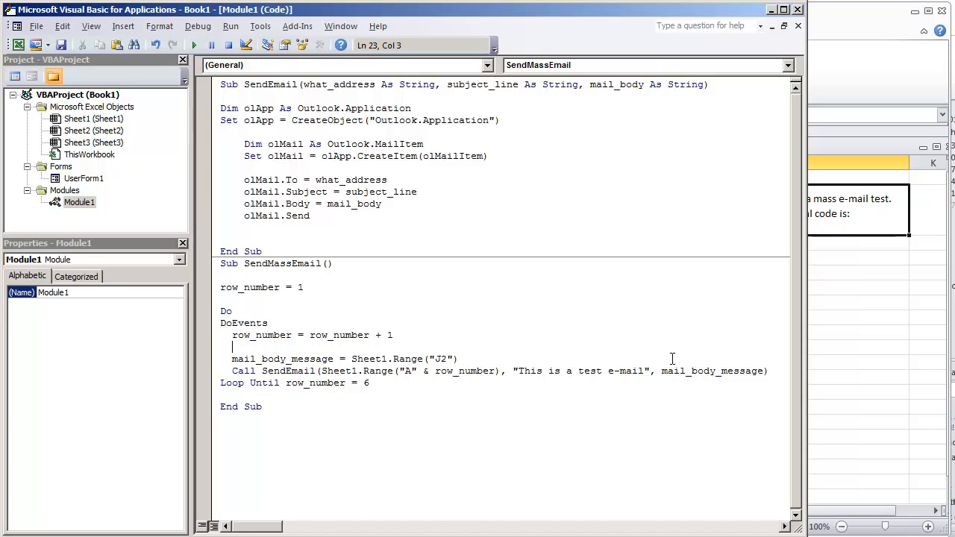
{"action": "double_click", "coordinate": [281, 358]}
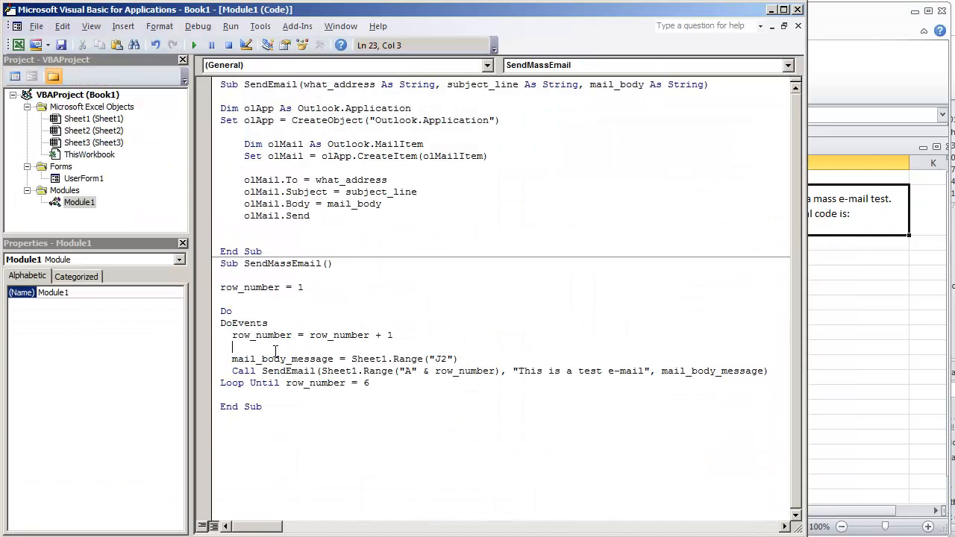
Declare Dim mail_body_message As String in the loop, then return to the recipient sheet
{"action": "type", "text": "dim"}
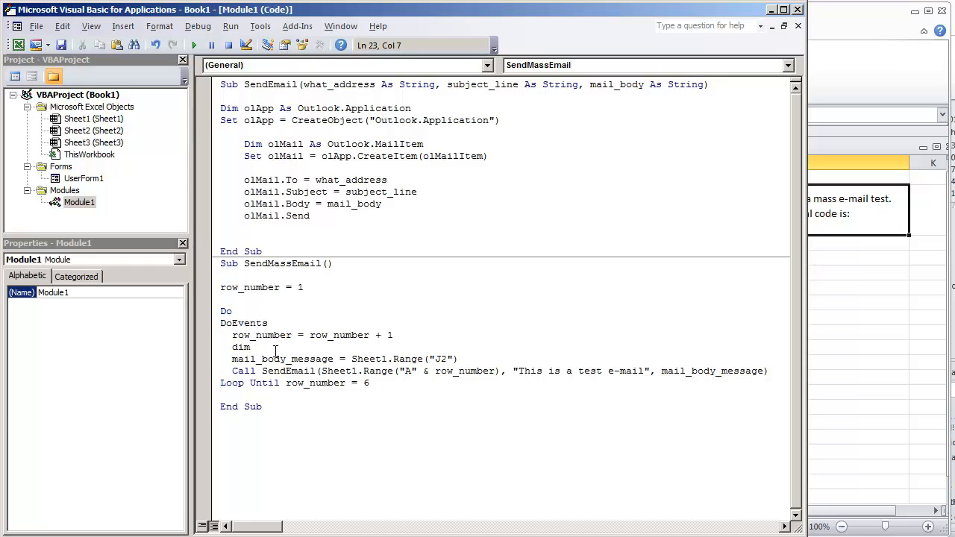
{"action": "type", "text": "mail_body_message as"}
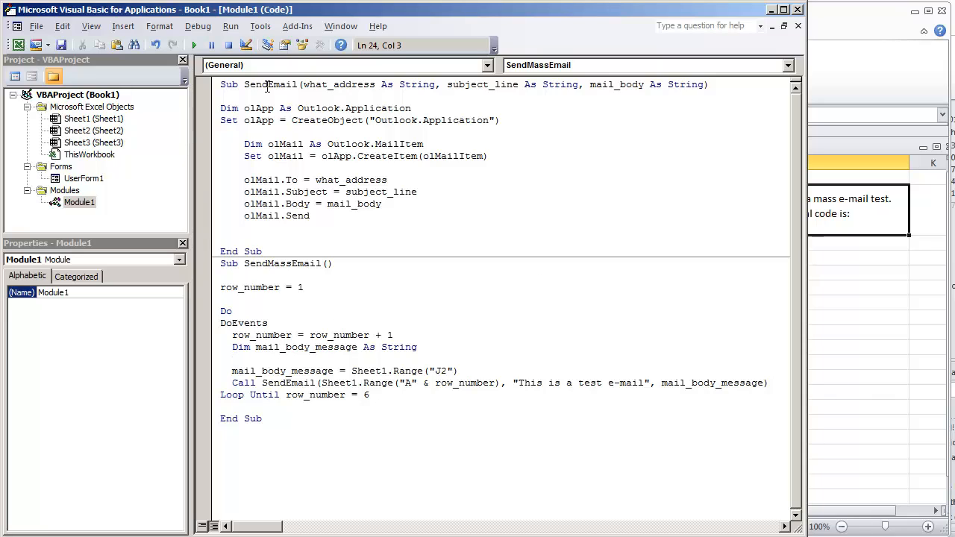
{"action": "double_click", "coordinate": [269, 84]}
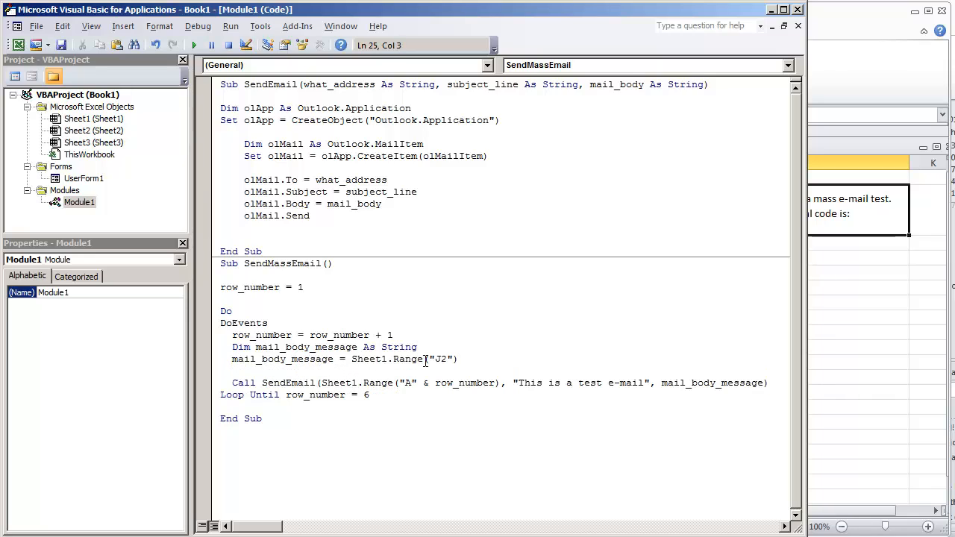
{"action": "type", "text": "mail_body_message"}
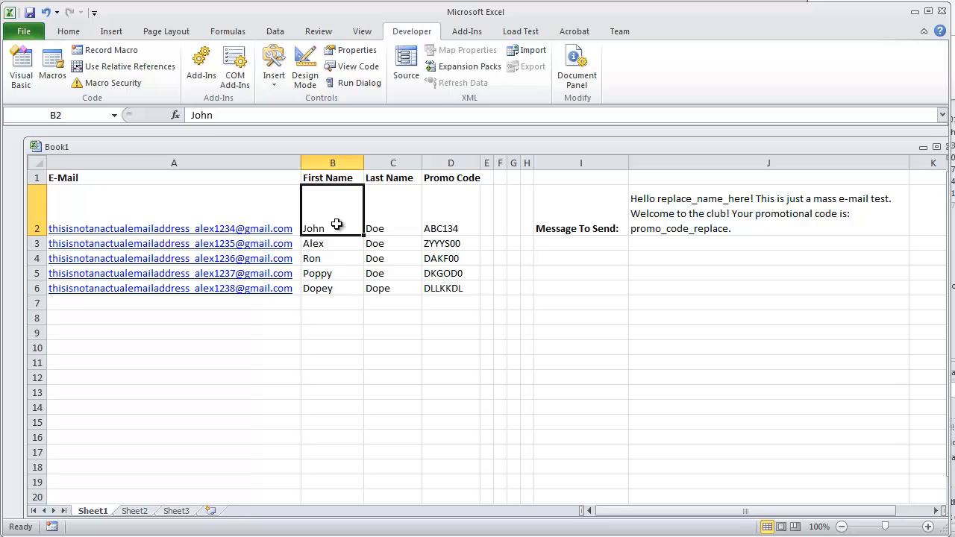
Begin full_name = Sheet1.Range("B" in the loop, checking the name columns on the sheet
{"action": "left_click", "coordinate": [451, 210]}
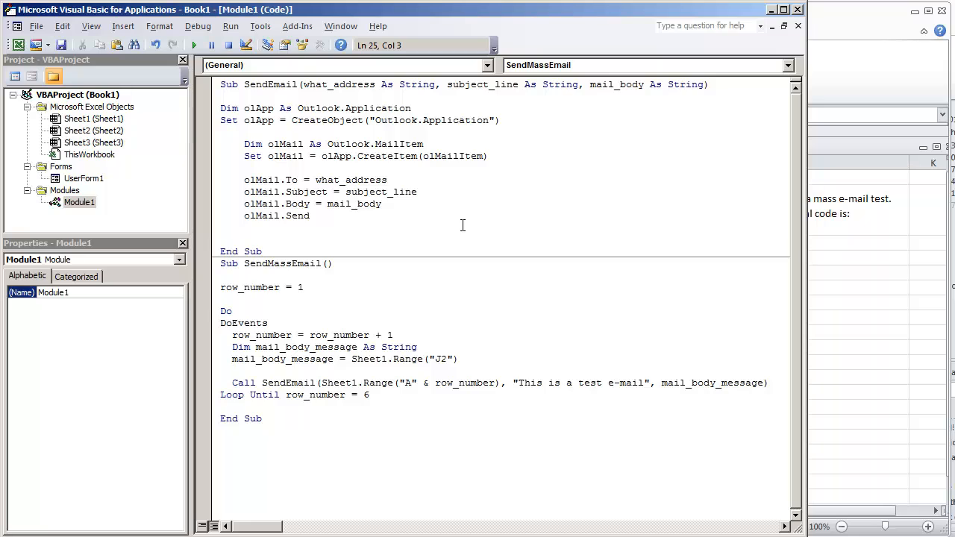
{"action": "type", "text": "full_name"}
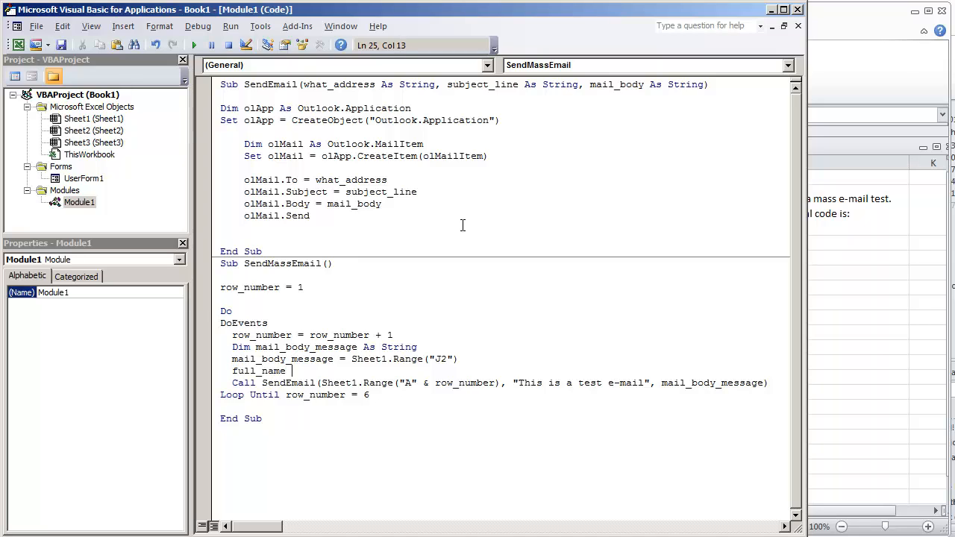
{"action": "type", "text": "= Sheet1.Range("}
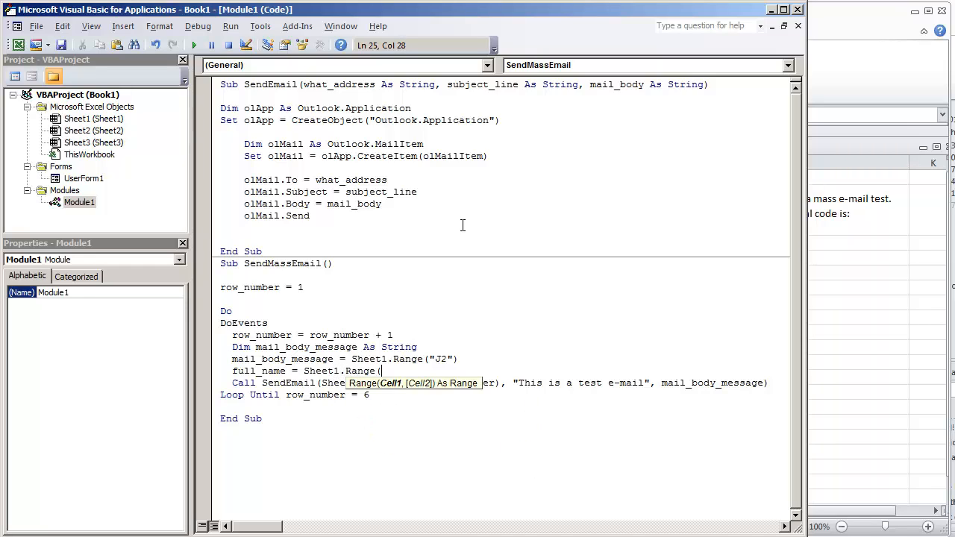
{"action": "type", "text": "\""}
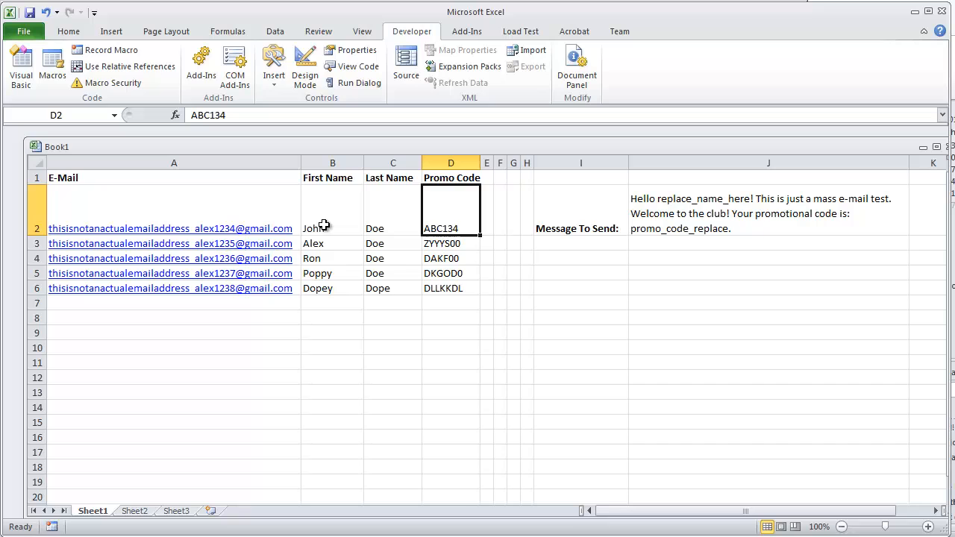
{"action": "left_click", "coordinate": [331, 209]}
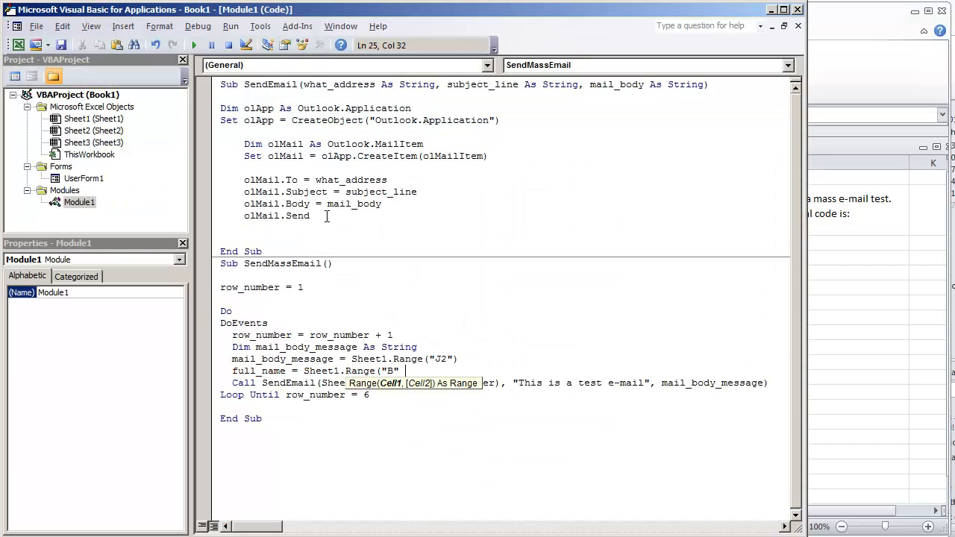
Complete full_name as column B & " " & column C for row_number and start a new line
{"action": "type", "text": "& row_number)"}
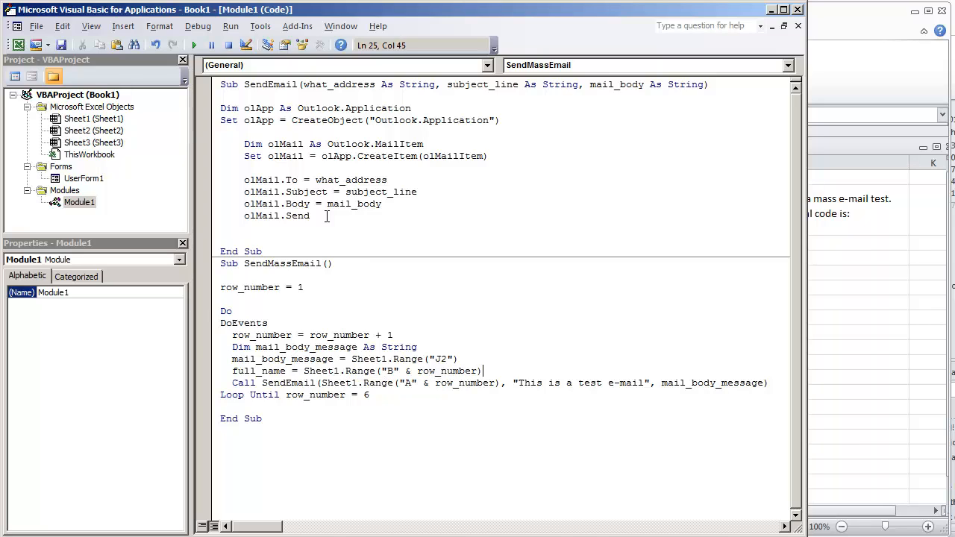
{"action": "type", "text": "& \" \" &"}
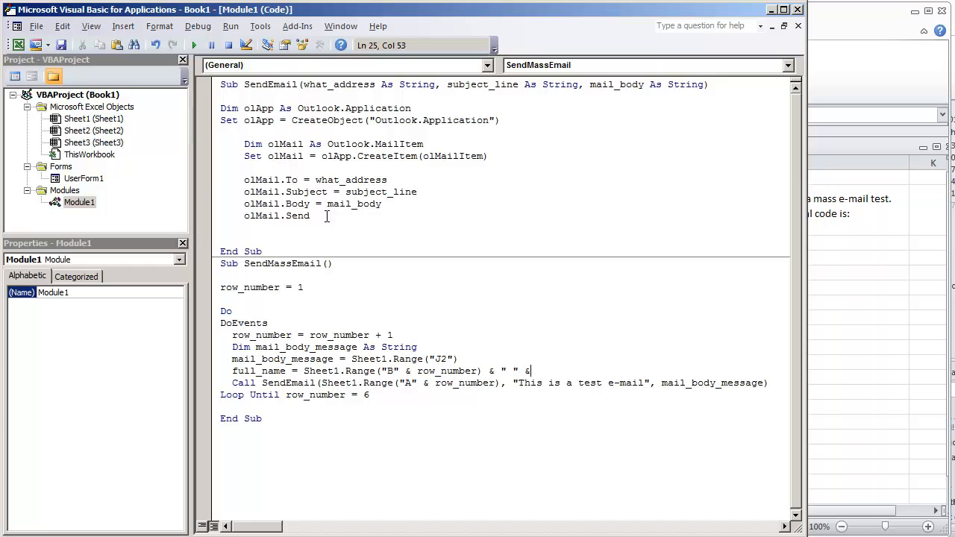
{"action": "type", "text": "Sheet1.Range(\"C\" & row_number"}
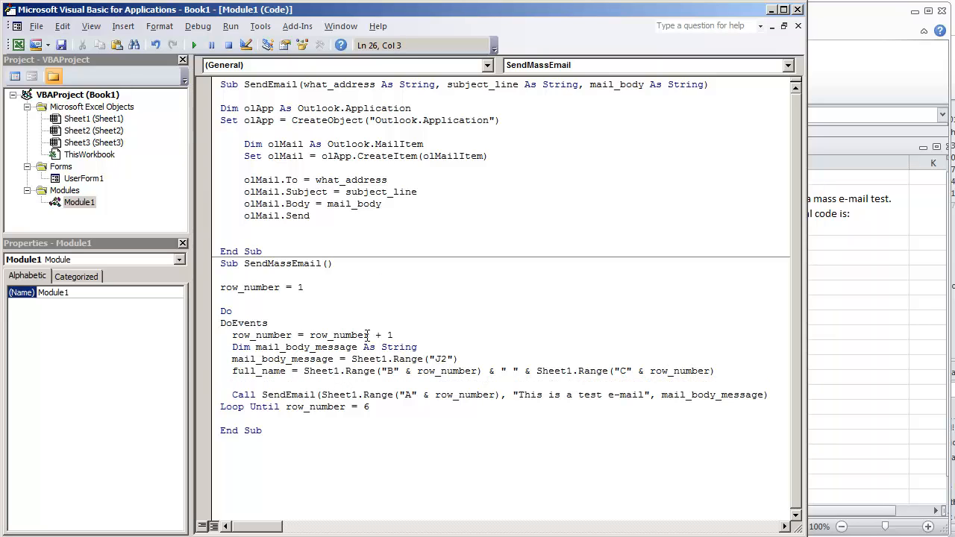
{"action": "left_click", "coordinate": [310, 370]}
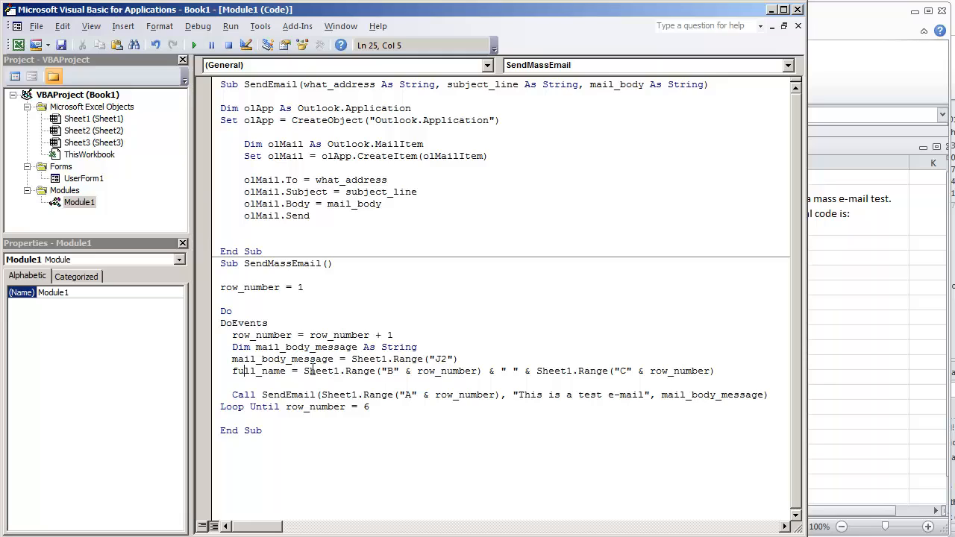
{"action": "left_click_drag", "start_coordinate": [303, 371], "coordinate": [481, 371]}
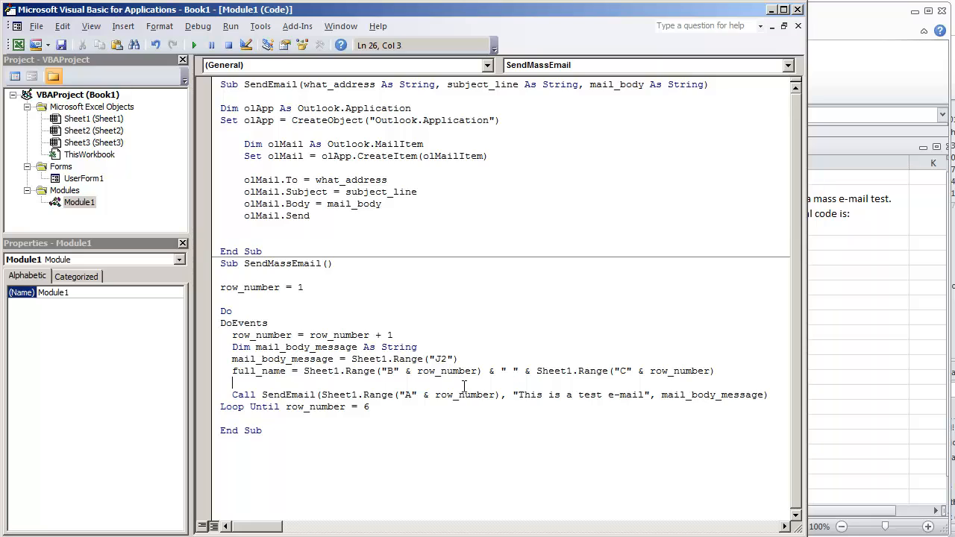
{"action": "mouse_move", "coordinate": [486, 346]}
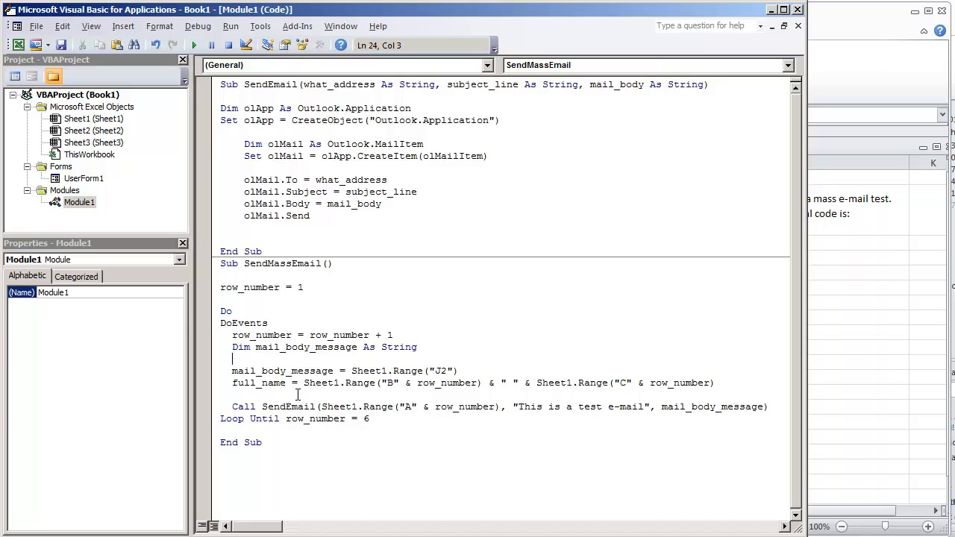
Declare Dim full_name As String and Dim promo_code As String
{"action": "type", "text": "dim"}
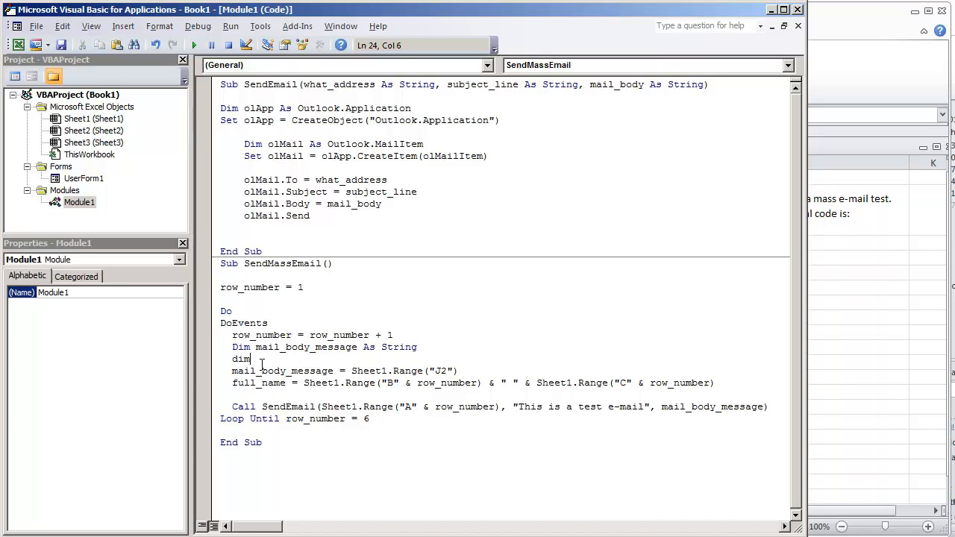
{"action": "type", "text": "full_name As String"}
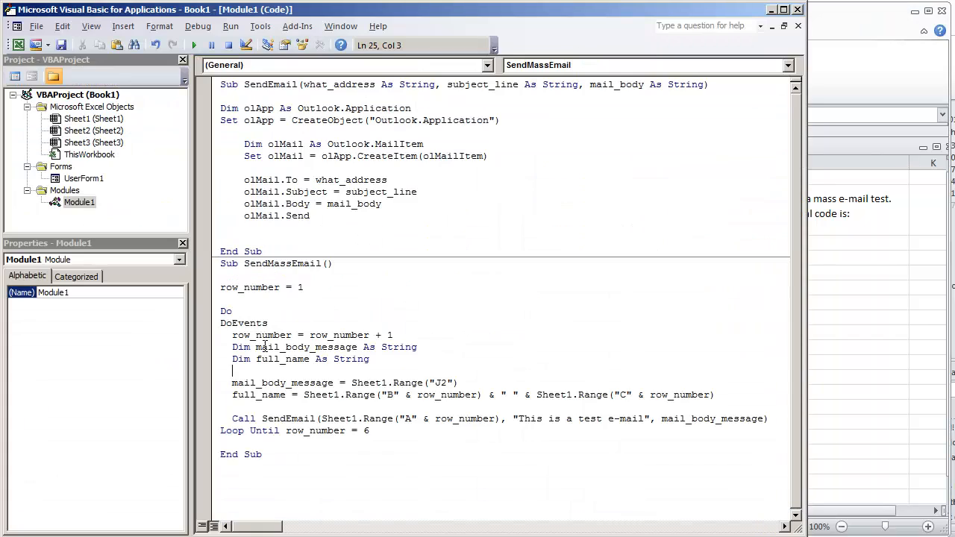
{"action": "left_click", "coordinate": [231, 370]}
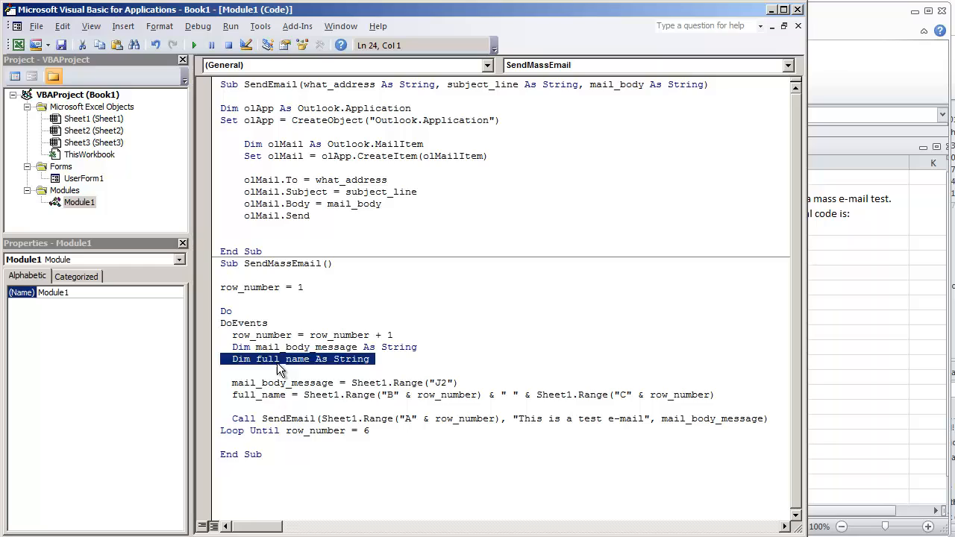
{"action": "type", "text": "Dim pro As String"}
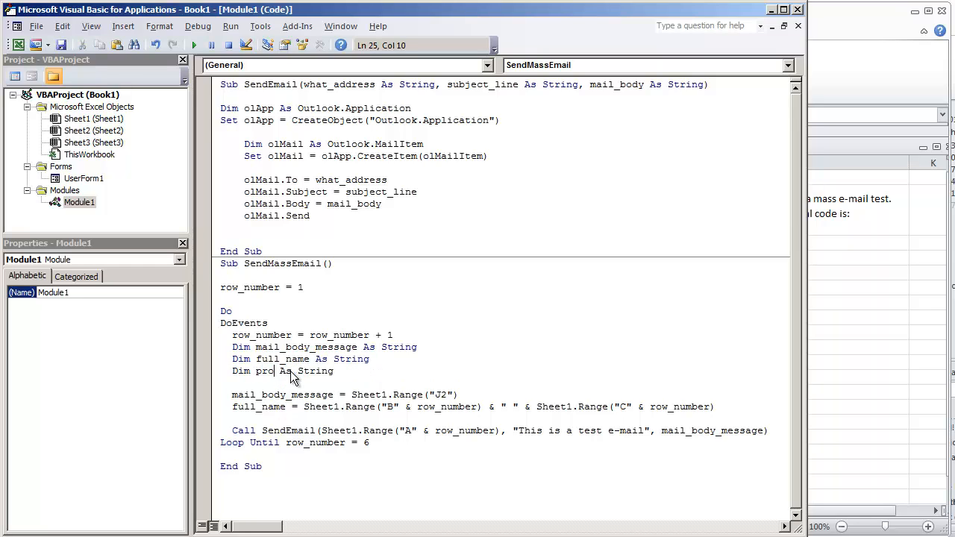
{"action": "type", "text": "mo_code"}
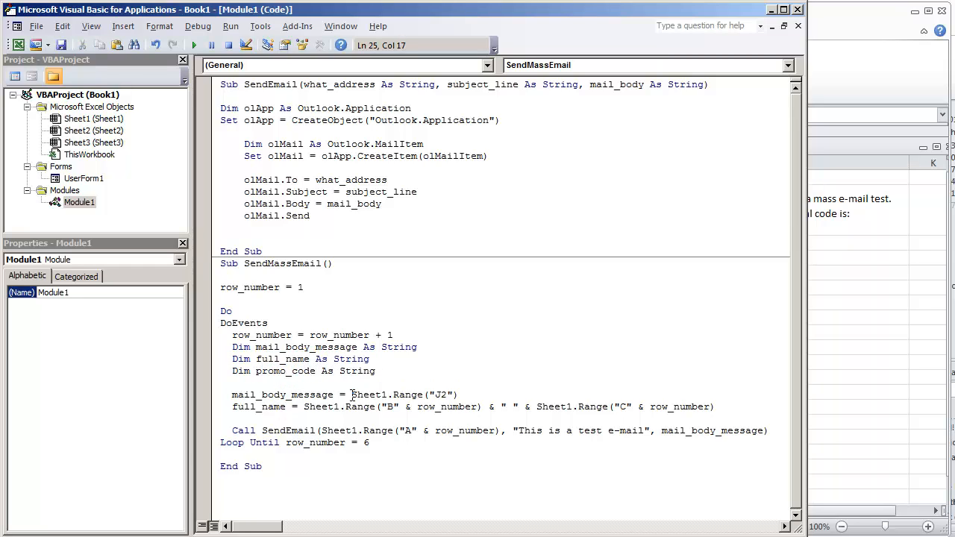
{"action": "double_click", "coordinate": [284, 370]}
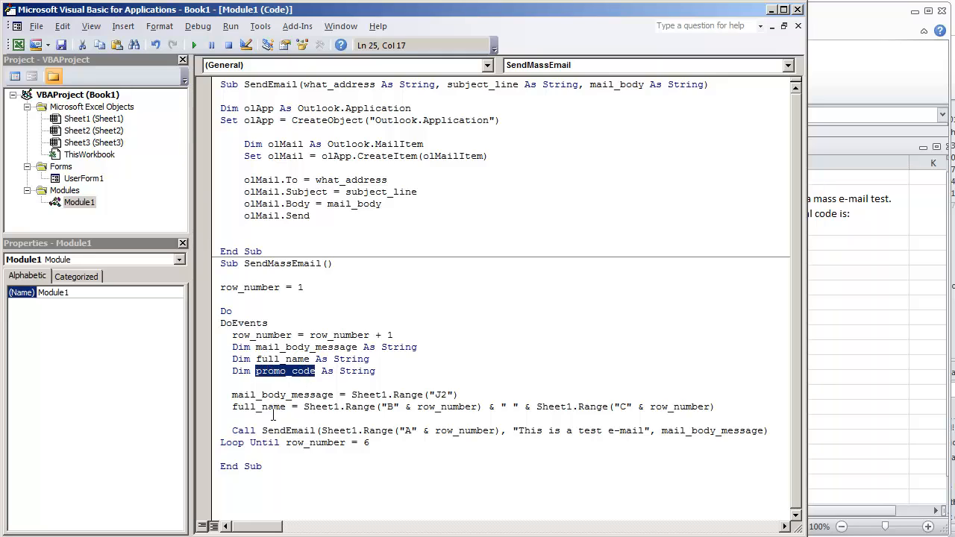
Add promo_code = Sheet1.Range("D" & row_number) to read each row's promo code
{"action": "type", "text": "promo_code = Sheet"}
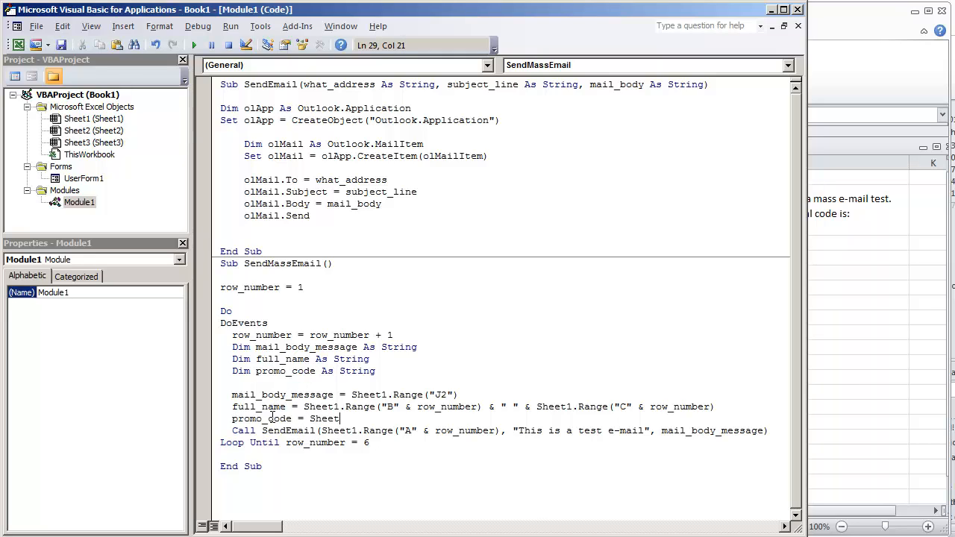
{"action": "type", "text": "Range(\""}
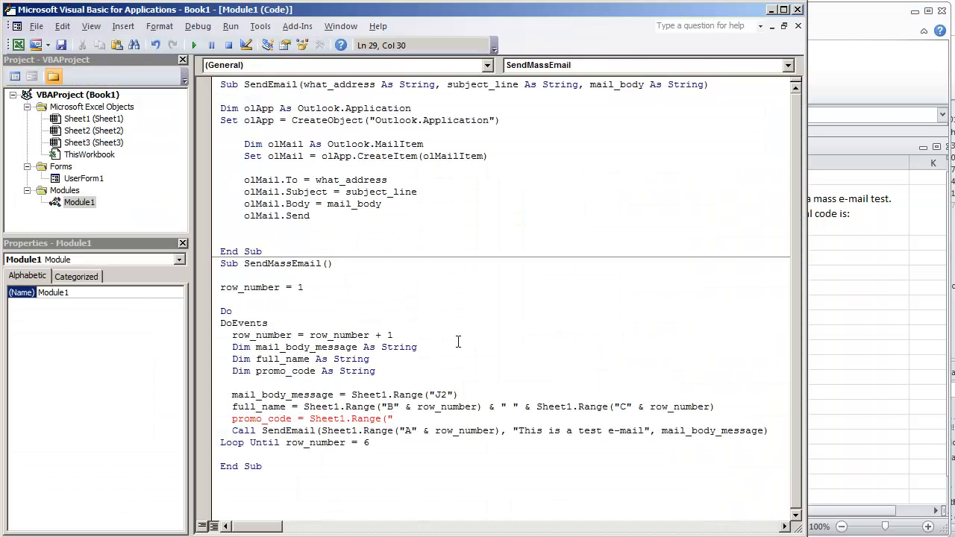
{"action": "type", "text": "D\" & row_number"}
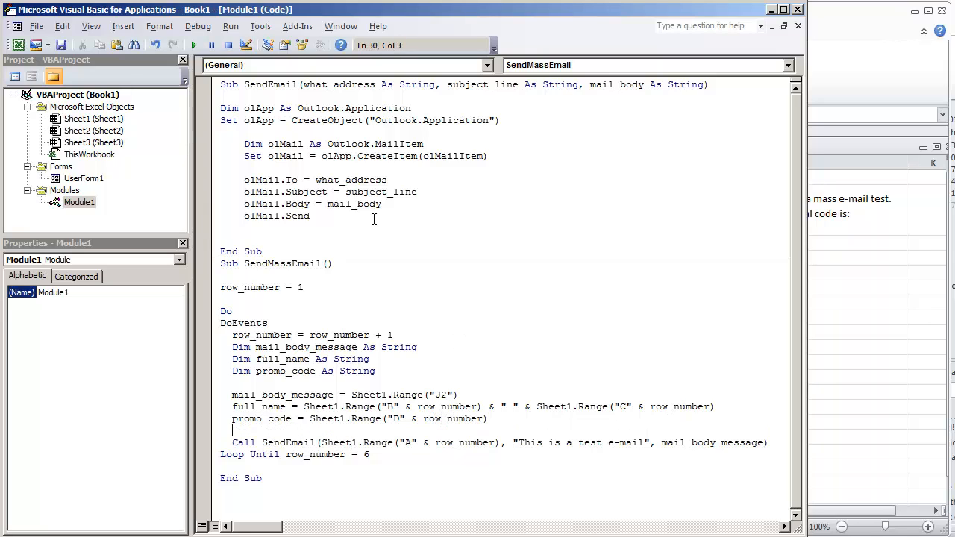
{"action": "double_click", "coordinate": [260, 406]}
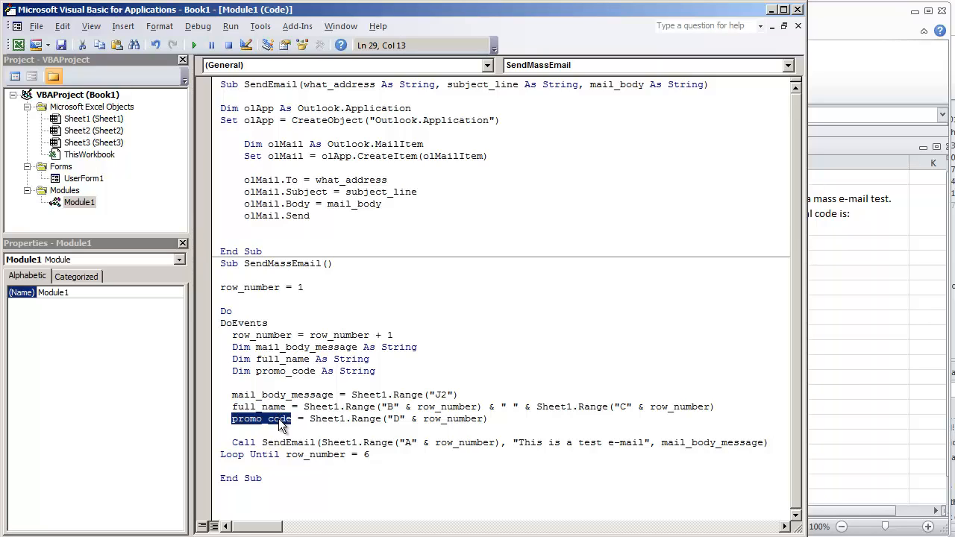
{"action": "double_click", "coordinate": [281, 394]}
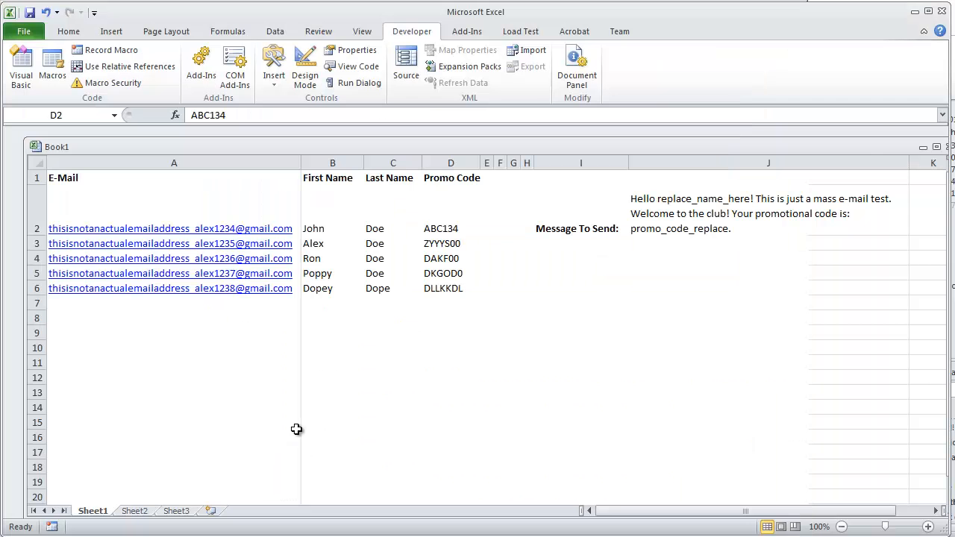
Check the J2 message template's placeholders on the sheet, then return to the macro code
{"action": "left_click", "coordinate": [761, 212]}
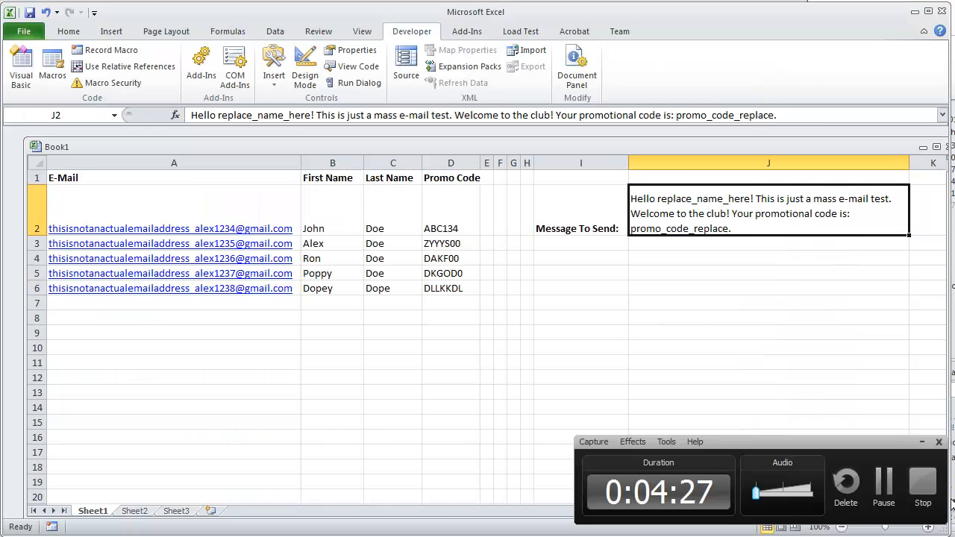
{"action": "left_click", "coordinate": [767, 301]}
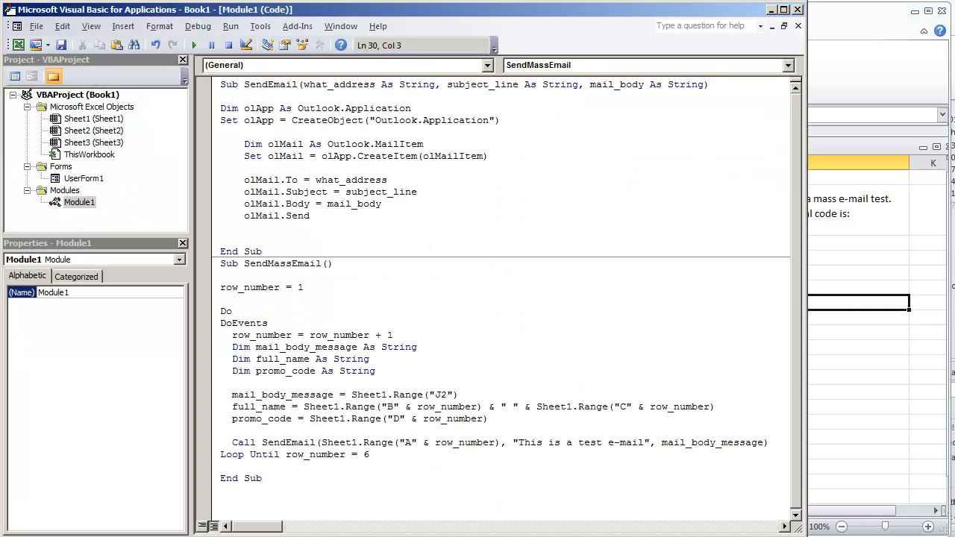
Add mail_body_message = Replace(mail_body_message, "replace_name_here", full_name)
{"action": "type", "text": "mail_body_message = REplace"}
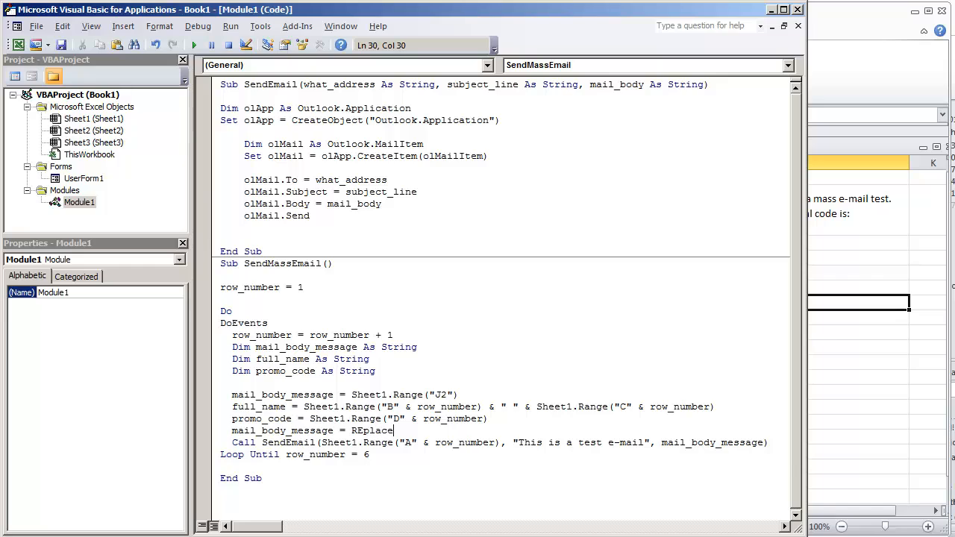
{"action": "type", "text": "("}
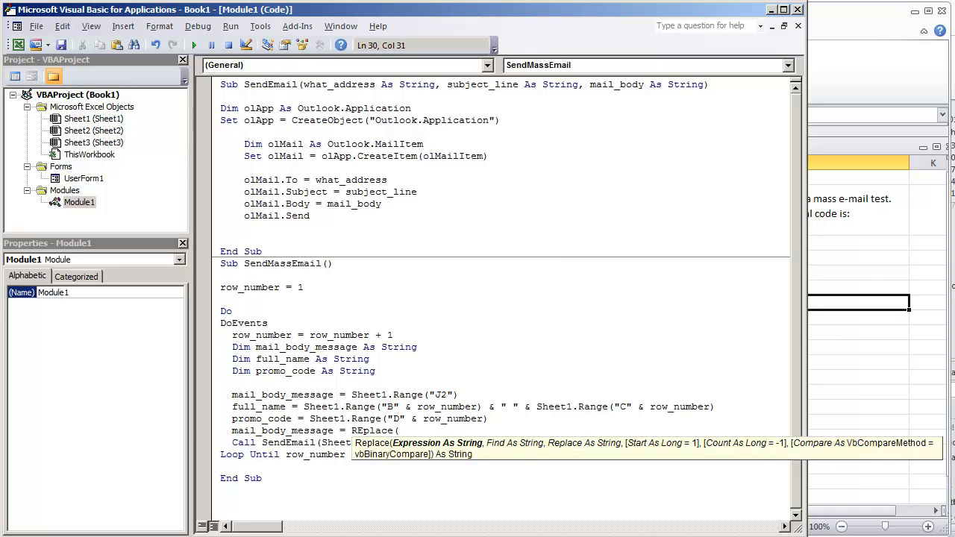
{"action": "type", "text": "mail_body_message,"}
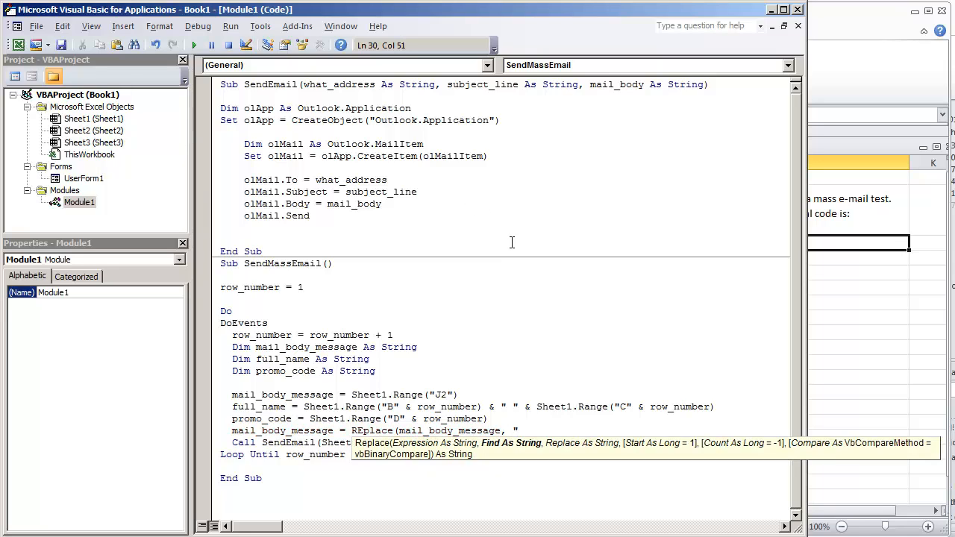
{"action": "type", "text": "\"replace_name_here\", full_name"}
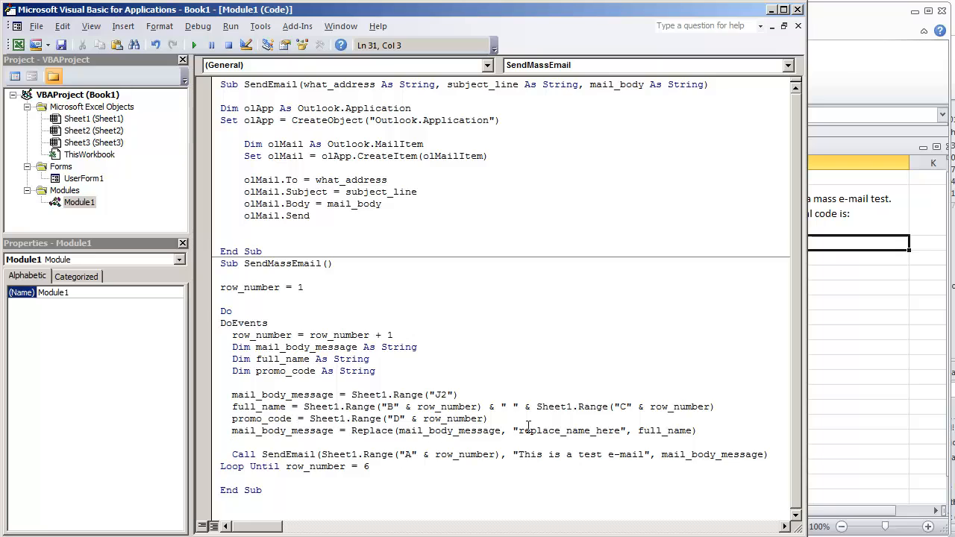
Add a Replace for promo_code_replace, show MsgBox mail_body_message, and comment out Call SendEmail
{"action": "double_click", "coordinate": [568, 430]}
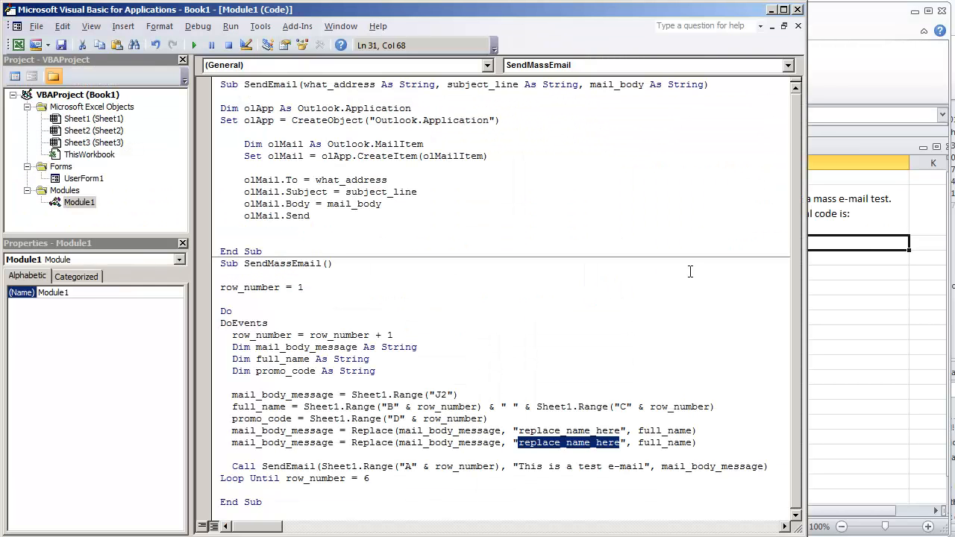
{"action": "type", "text": "promo_code_replace"}
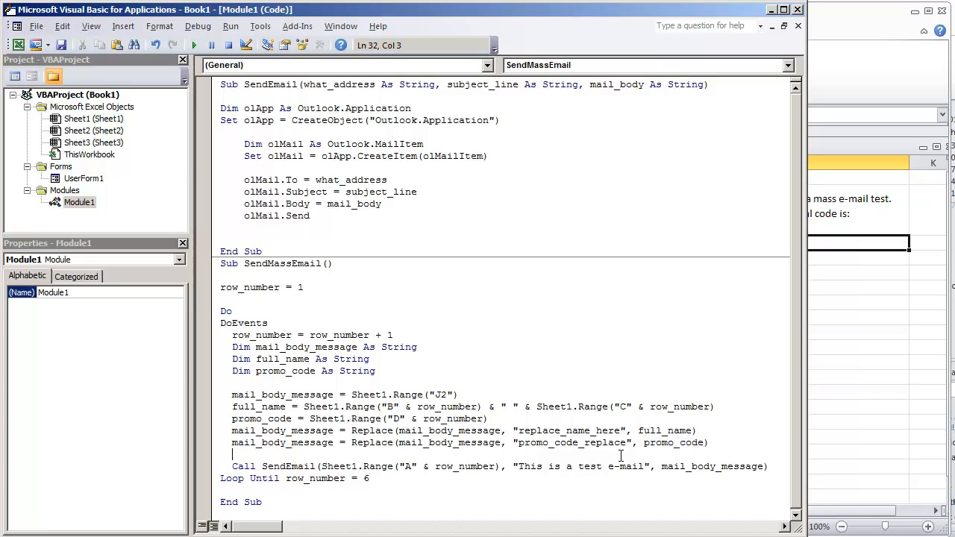
{"action": "type", "text": "msgbo"}
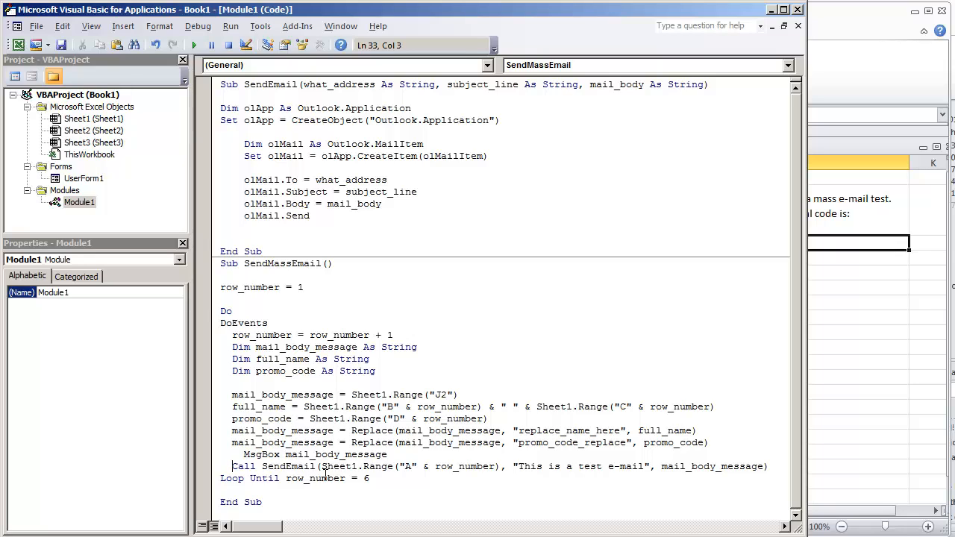
{"action": "type", "text": "'"}
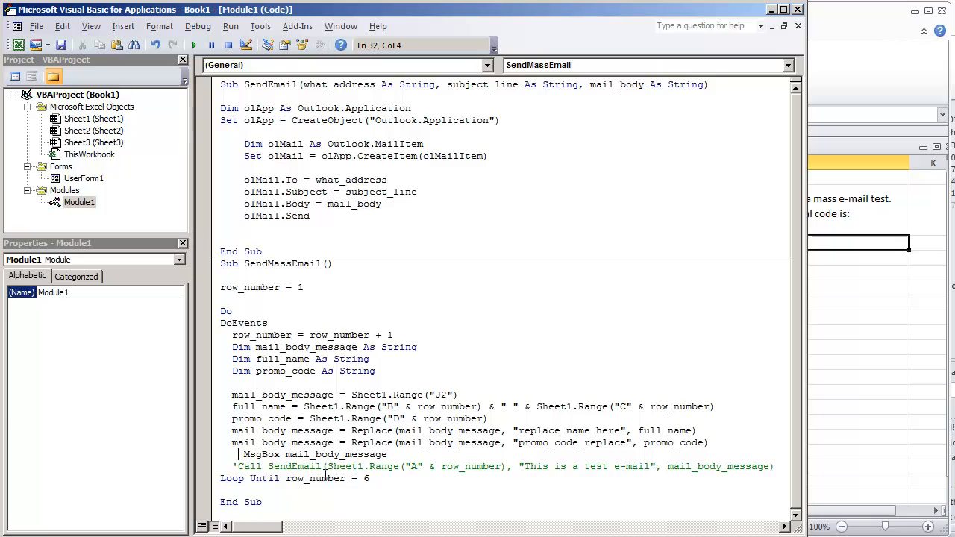
{"action": "mouse_move", "coordinate": [827, 346]}
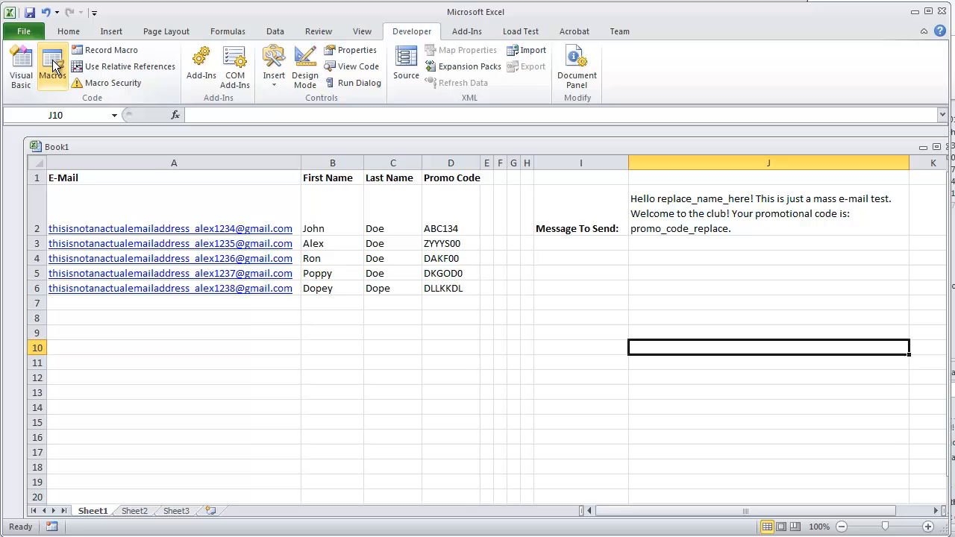
Run SendMassEmail and confirm each of the five MsgBox previews shows its own name and promo code
{"action": "left_click", "coordinate": [50, 65]}
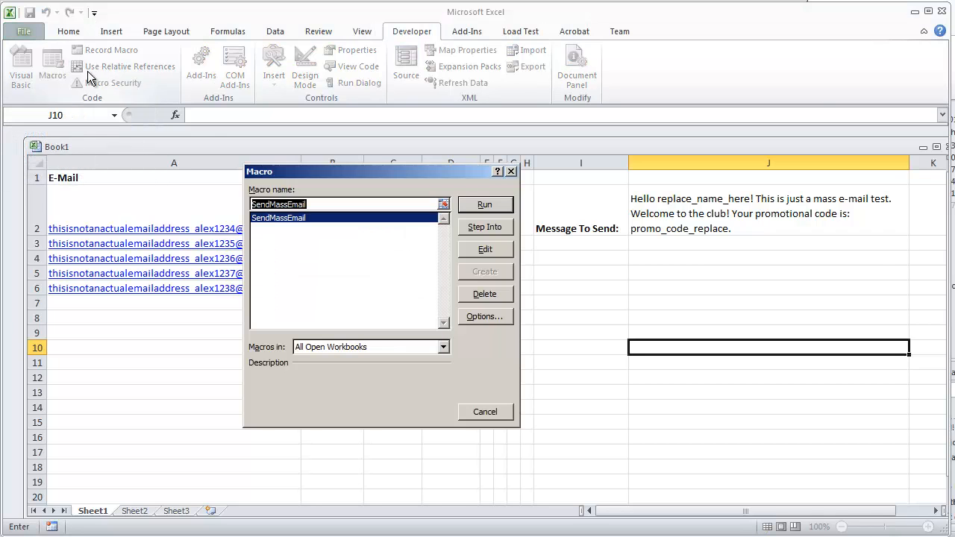
{"action": "left_click", "coordinate": [483, 204]}
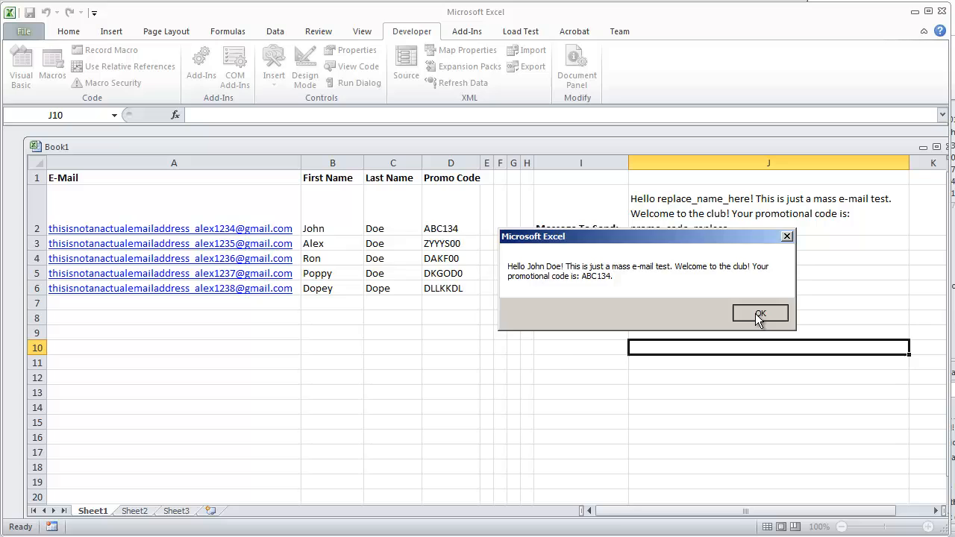
{"action": "left_click", "coordinate": [760, 314]}
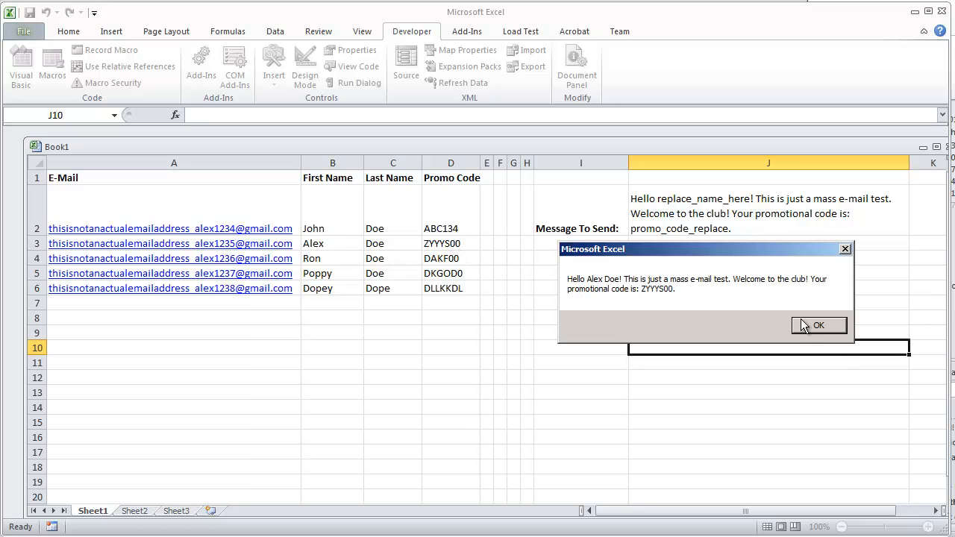
{"action": "left_click", "coordinate": [818, 325]}
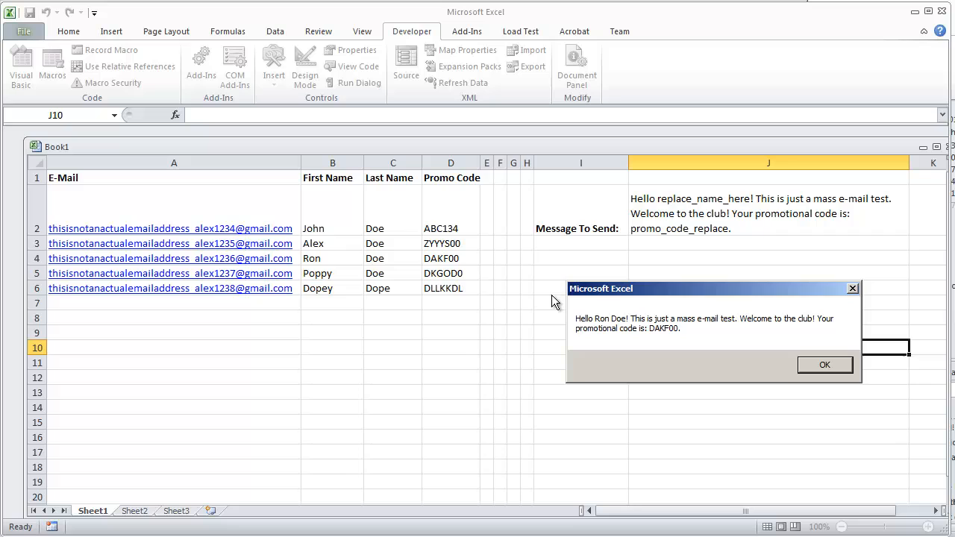
{"action": "mouse_move", "coordinate": [818, 358]}
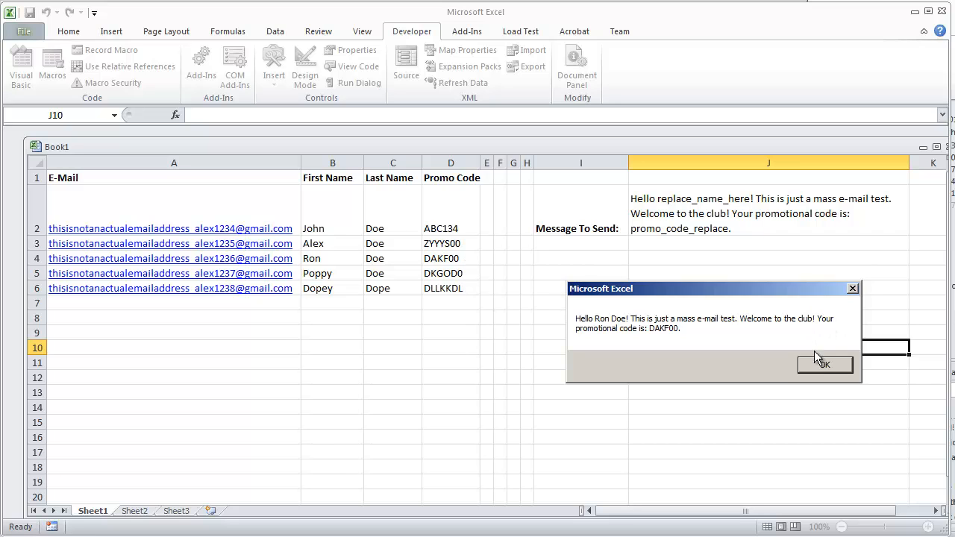
{"action": "left_click", "coordinate": [824, 364]}
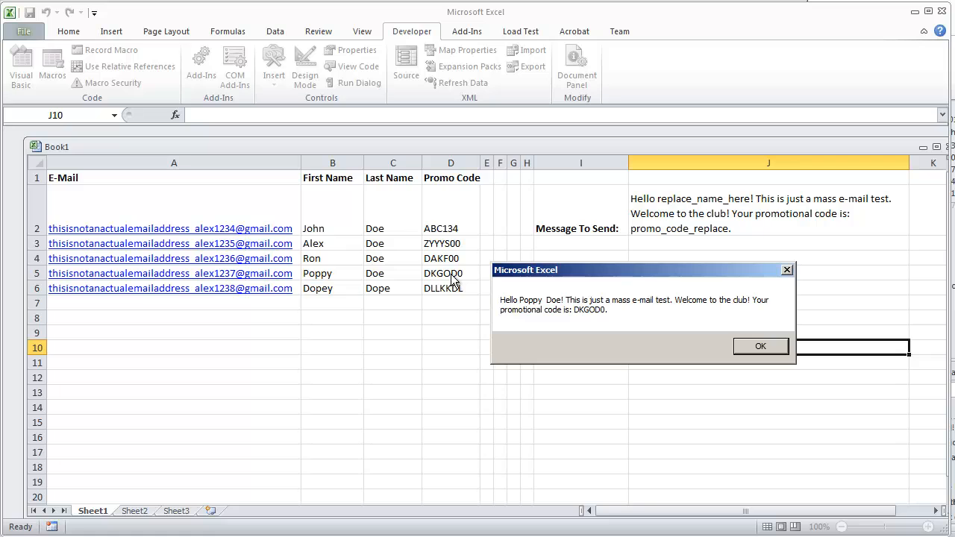
{"action": "left_click", "coordinate": [761, 346]}
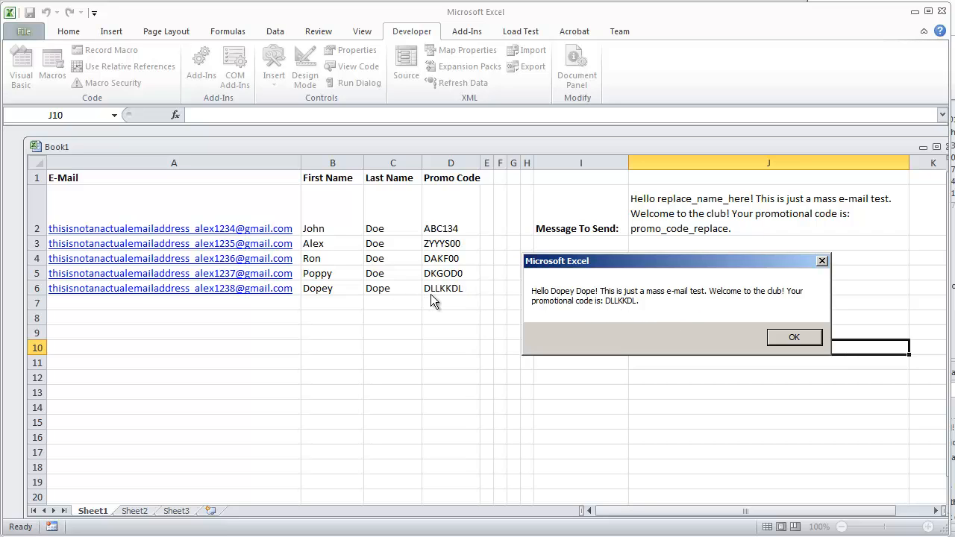
{"action": "left_click", "coordinate": [794, 338]}
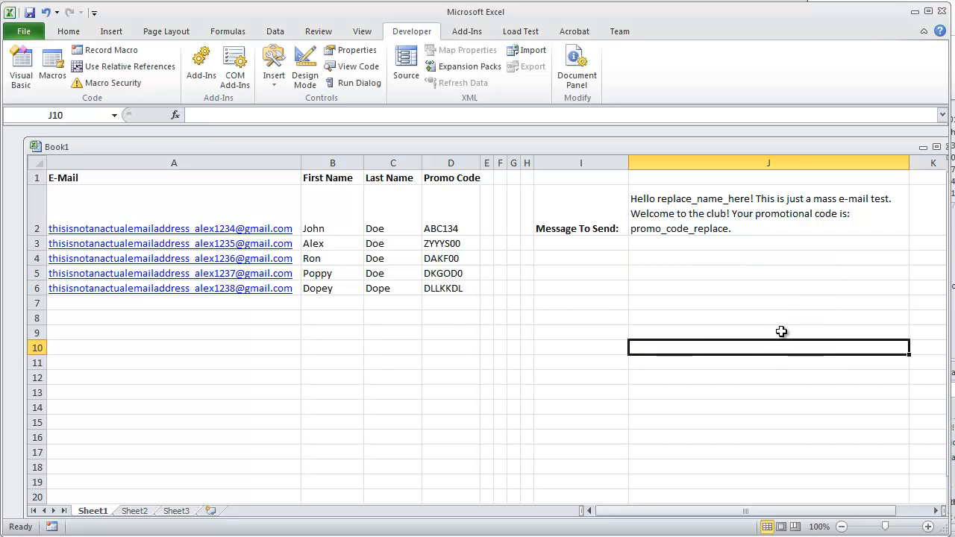
Reopen the SendMassEmail macro's code for editing
{"action": "left_click", "coordinate": [52, 67]}
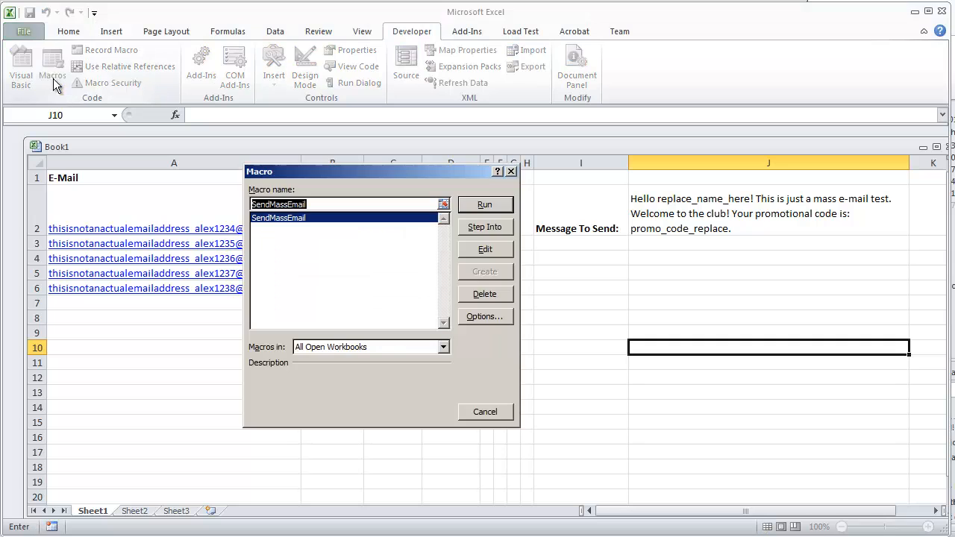
{"action": "left_click", "coordinate": [485, 248]}
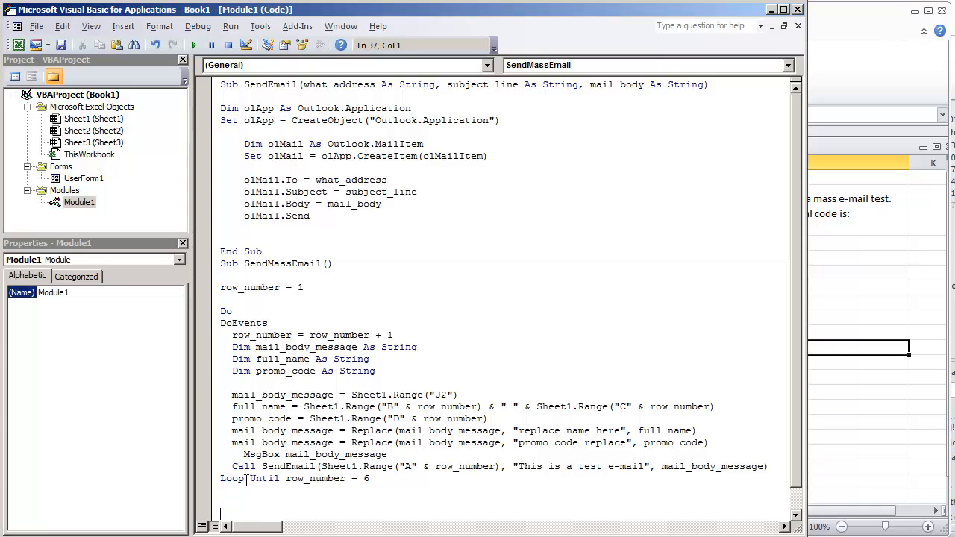
Add MsgBox "Complete!" after the Loop Until line with Call SendEmail active again
{"action": "type", "text": "MSgbox \"Compl"}
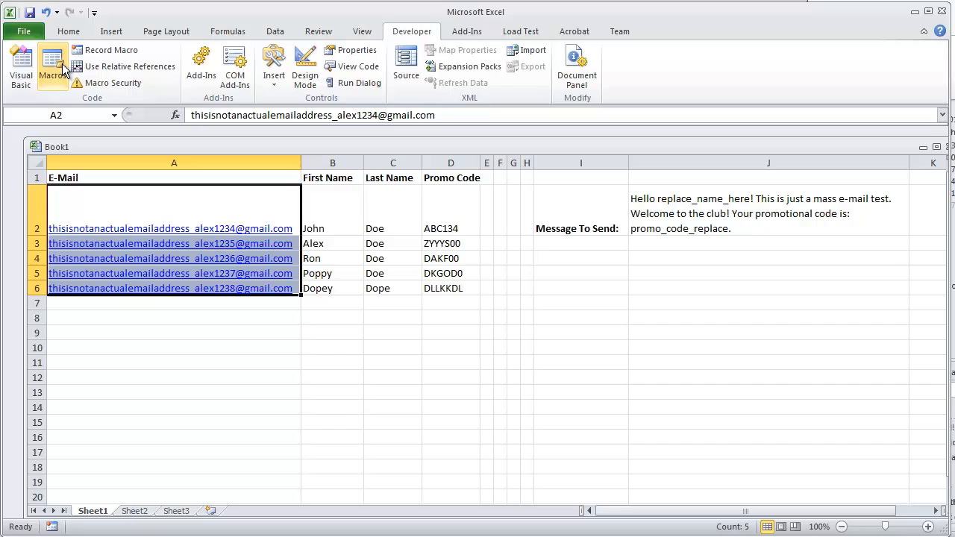
Run SendMassEmail from Macros, dismissing John Doe's, Ron Doe's and the Complete! messages
{"action": "left_click", "coordinate": [52, 66]}
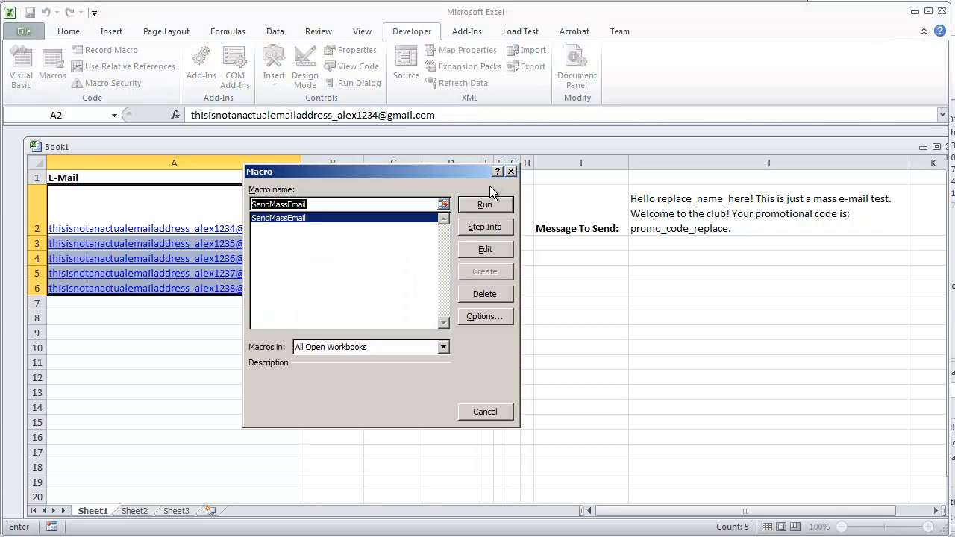
{"action": "left_click", "coordinate": [486, 203]}
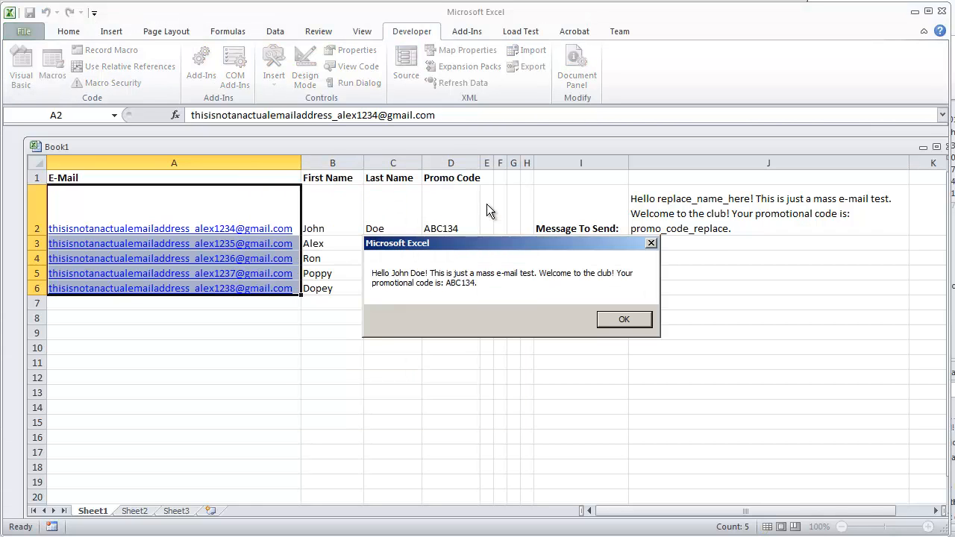
{"action": "mouse_move", "coordinate": [624, 319]}
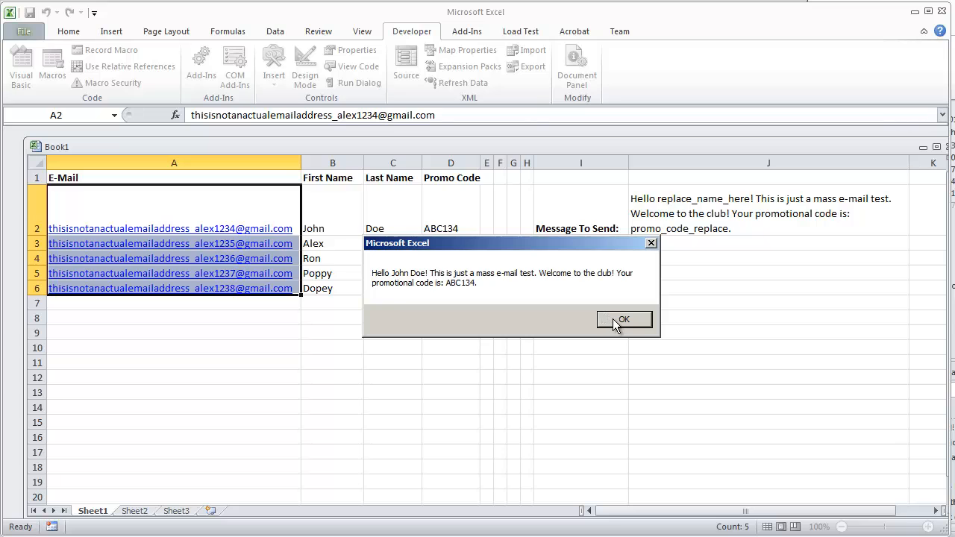
{"action": "left_click", "coordinate": [624, 319]}
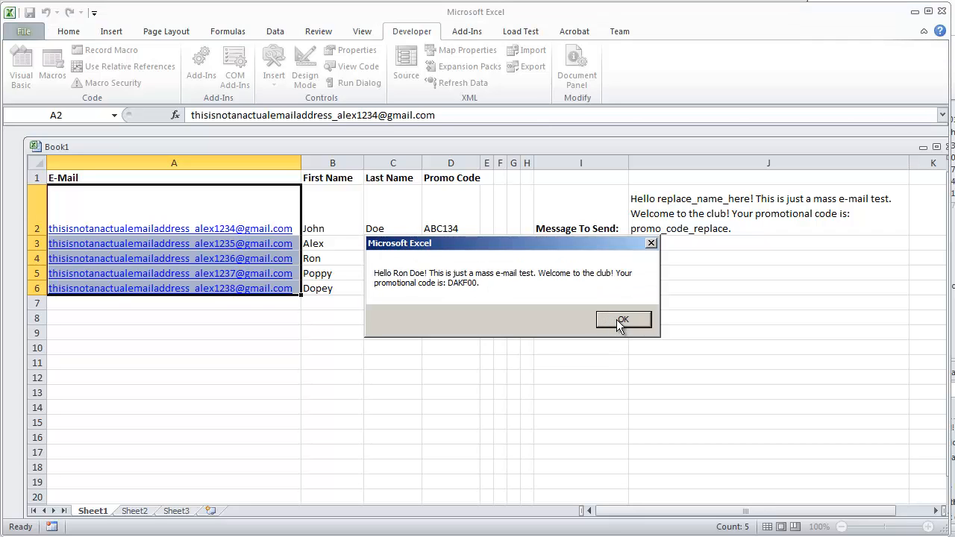
{"action": "left_click", "coordinate": [624, 319]}
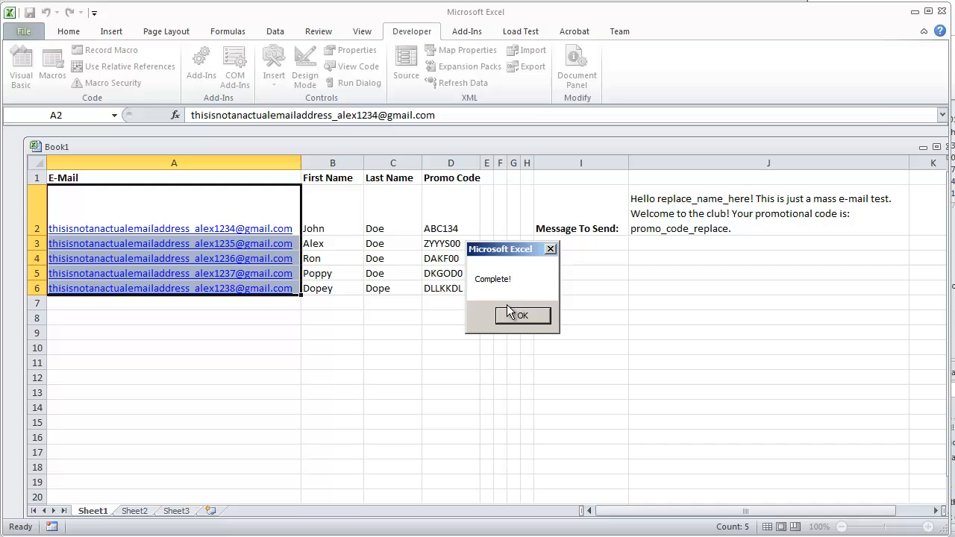
{"action": "left_click", "coordinate": [523, 315]}
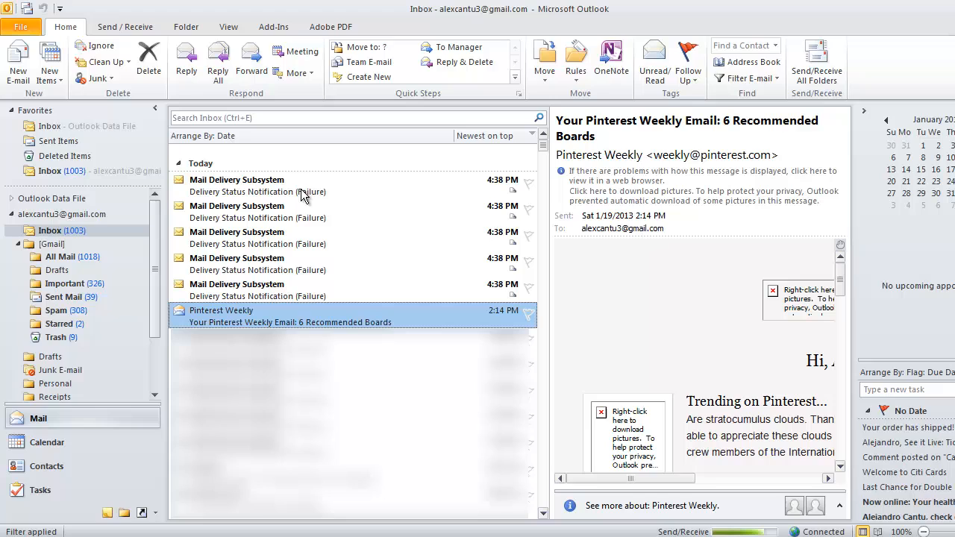
{"action": "mouse_move", "coordinate": [322, 224]}
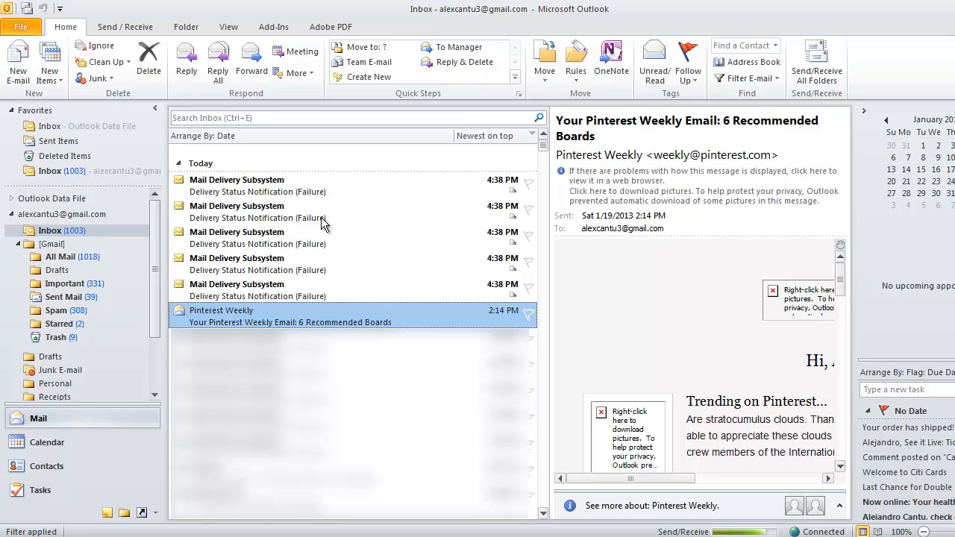
{"action": "mouse_move", "coordinate": [276, 291]}
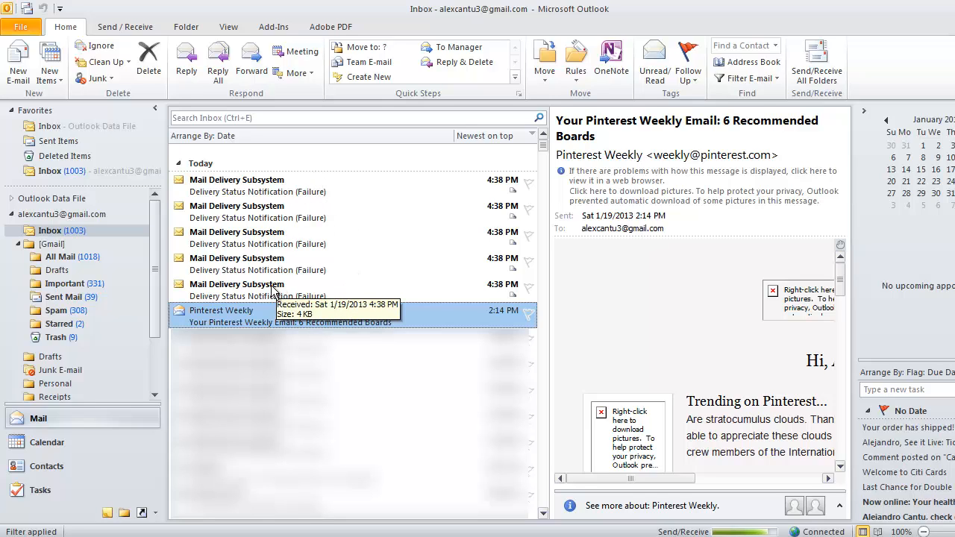
View a Mail Delivery Subsystem notice showing "Hello John Doe!" with promo code ABC134
{"action": "left_click", "coordinate": [257, 290]}
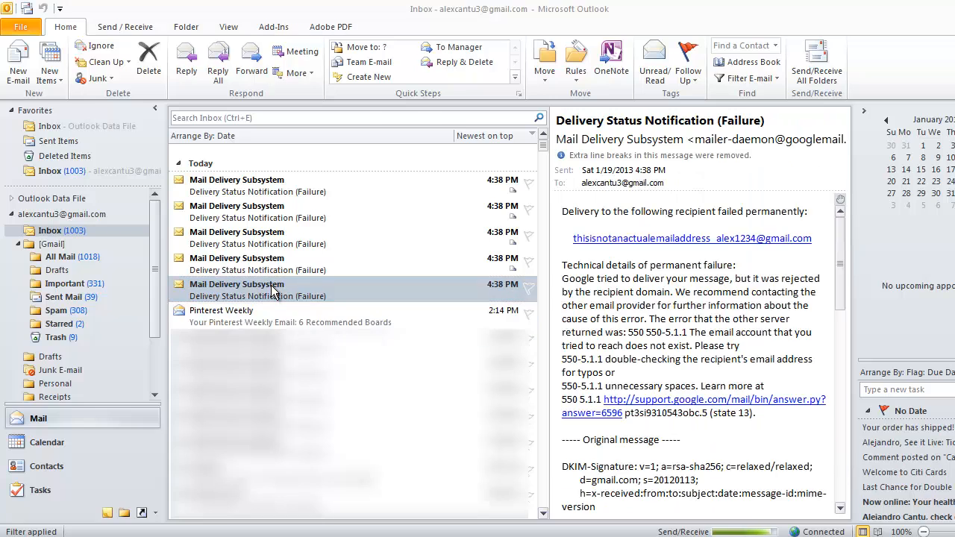
{"action": "double_click", "coordinate": [257, 290]}
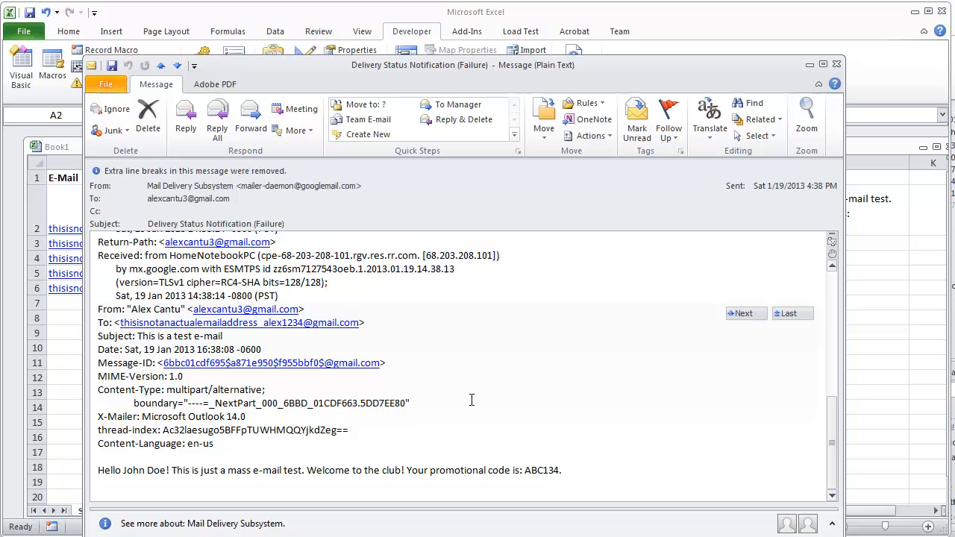
Highlight the returned greeting and promo code, confirm "Hello Dopey Dope!" with DLLKKDL, then close the notice
{"action": "left_click_drag", "start_coordinate": [99, 470], "coordinate": [257, 470]}
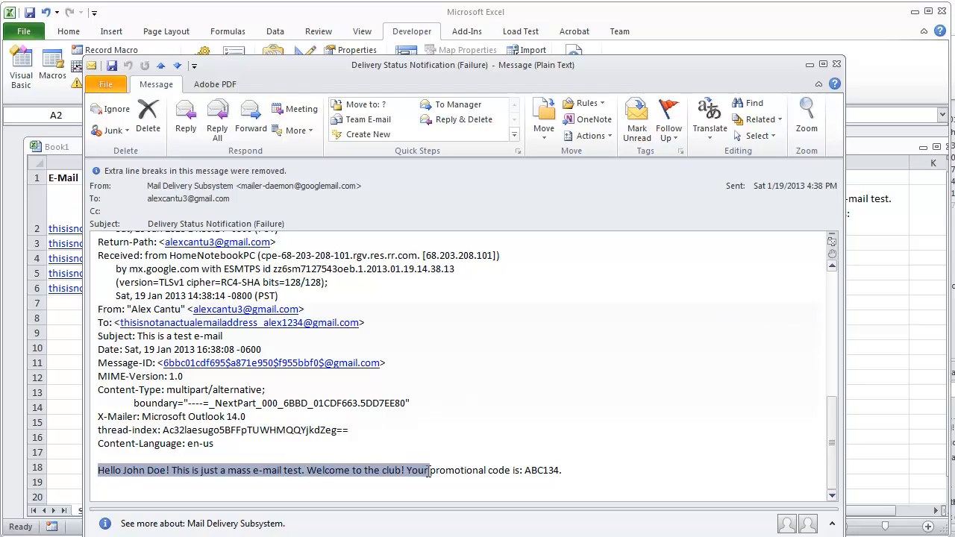
{"action": "left_click_drag", "start_coordinate": [427, 471], "coordinate": [567, 470]}
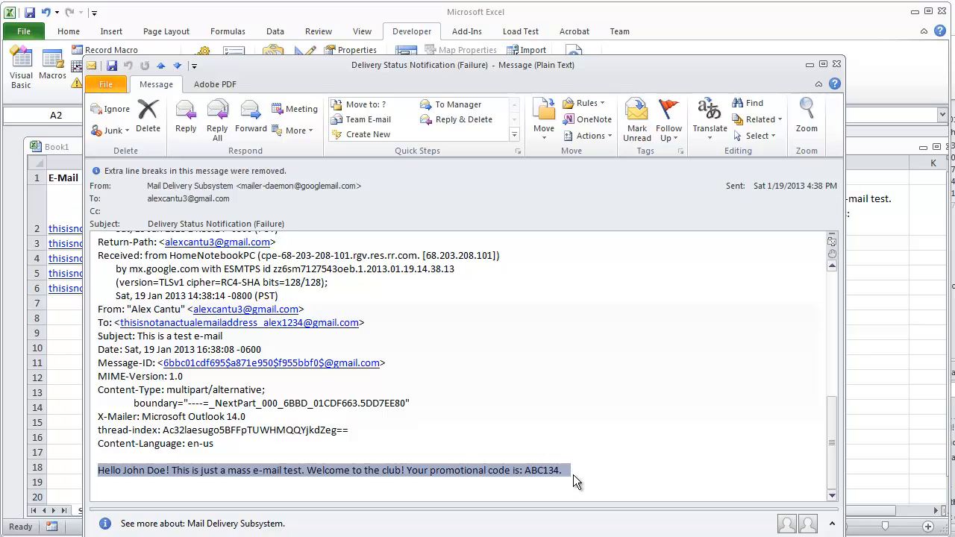
{"action": "left_click", "coordinate": [836, 62]}
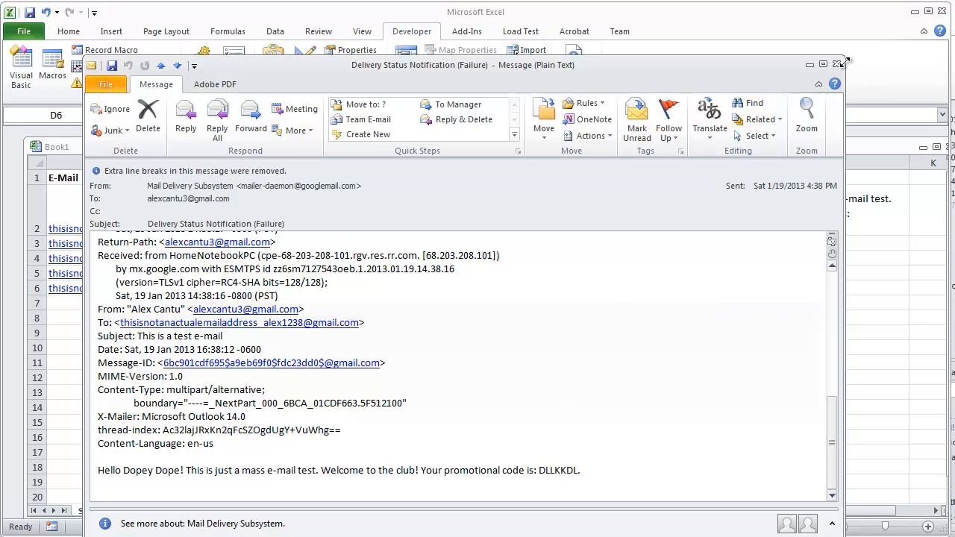
{"action": "left_click", "coordinate": [839, 63]}
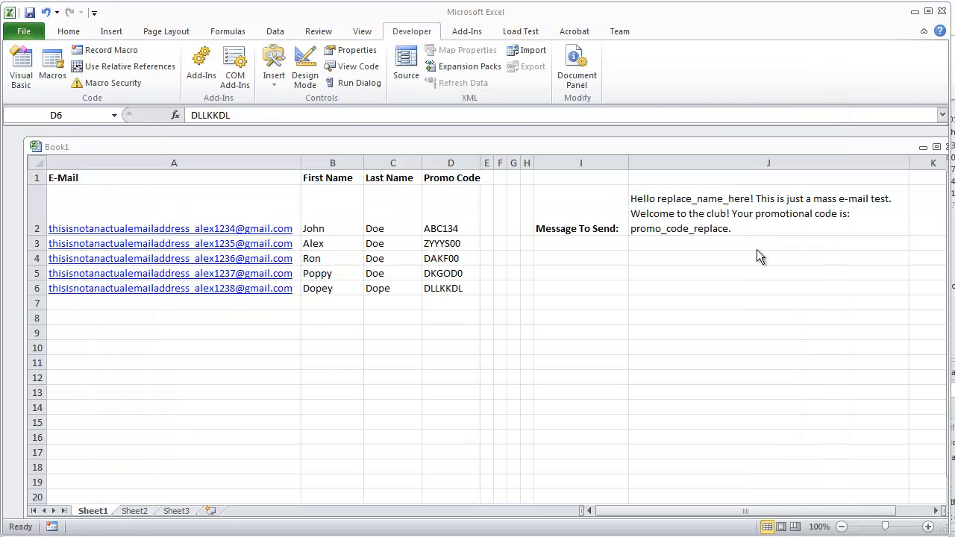